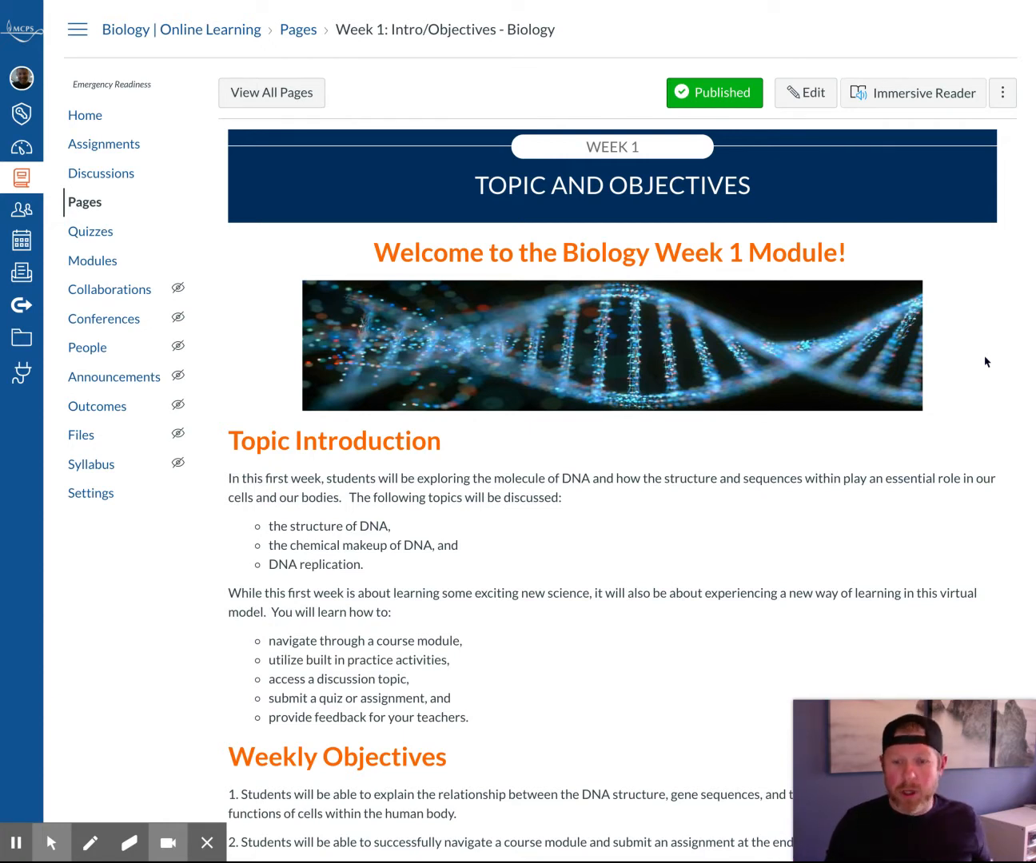
mouse_move(939, 347)
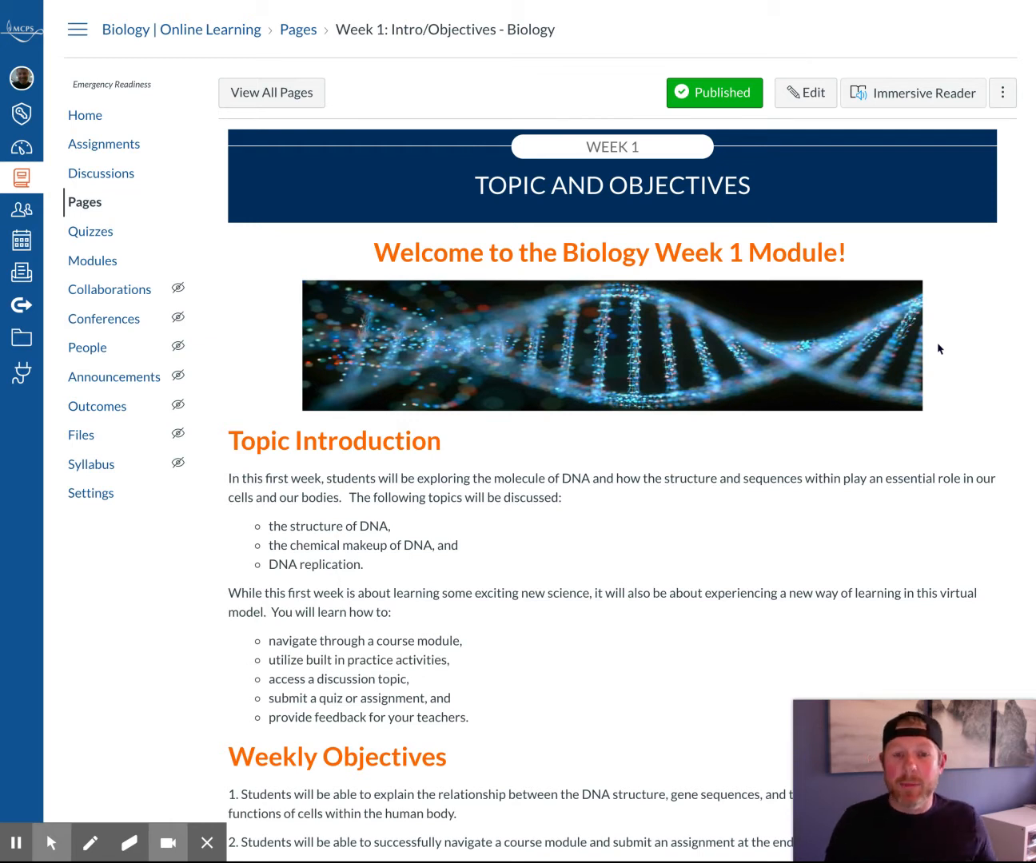
mouse_move(932, 311)
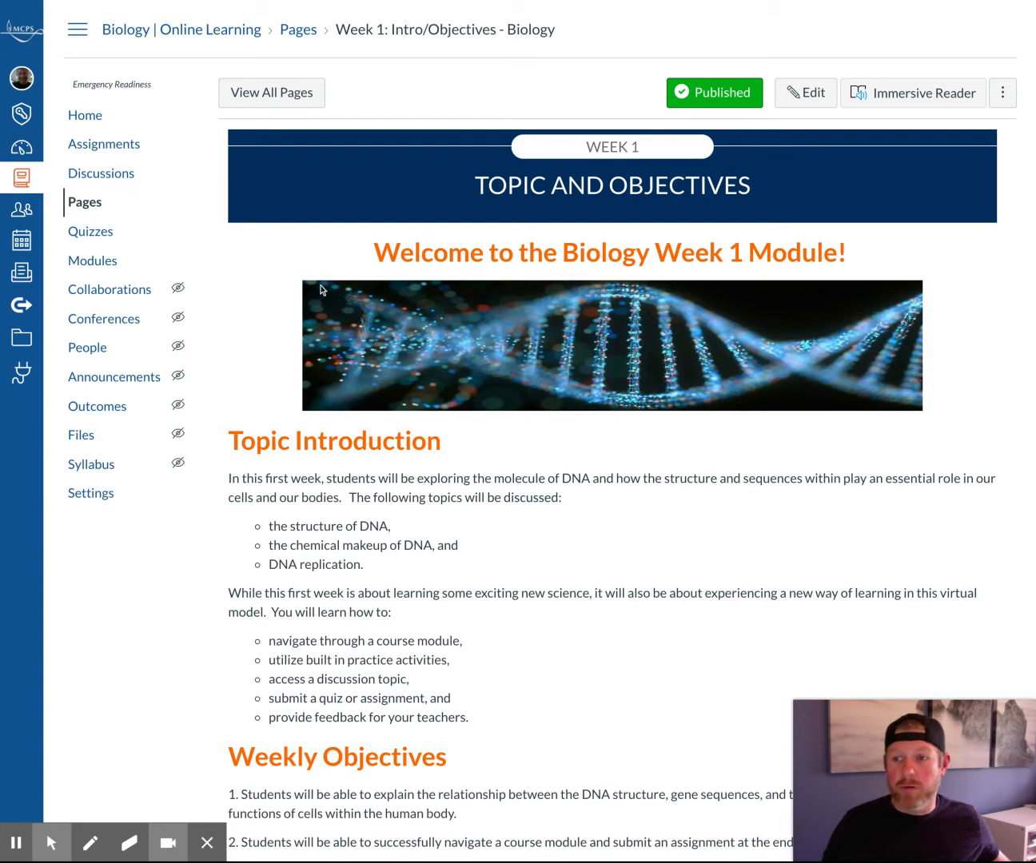
mouse_move(92, 261)
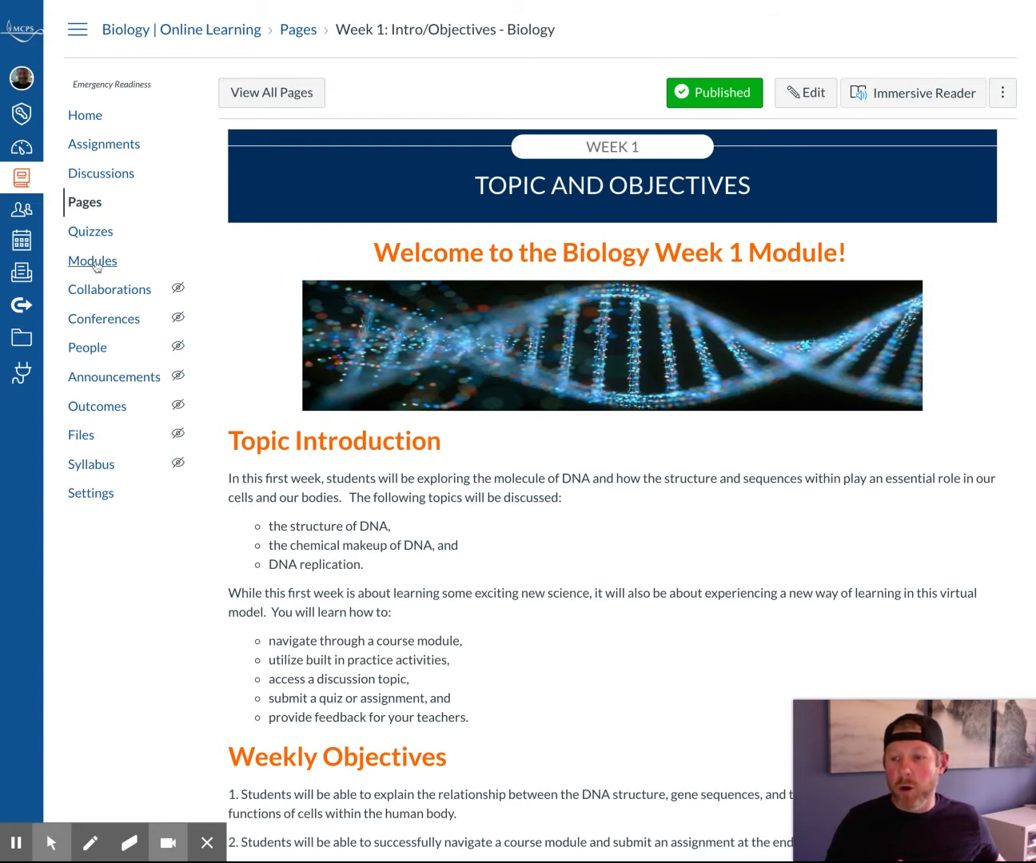
- Open the Biology course's Modules page showing the Week 1 and Week 2 modules
left_click(92, 260)
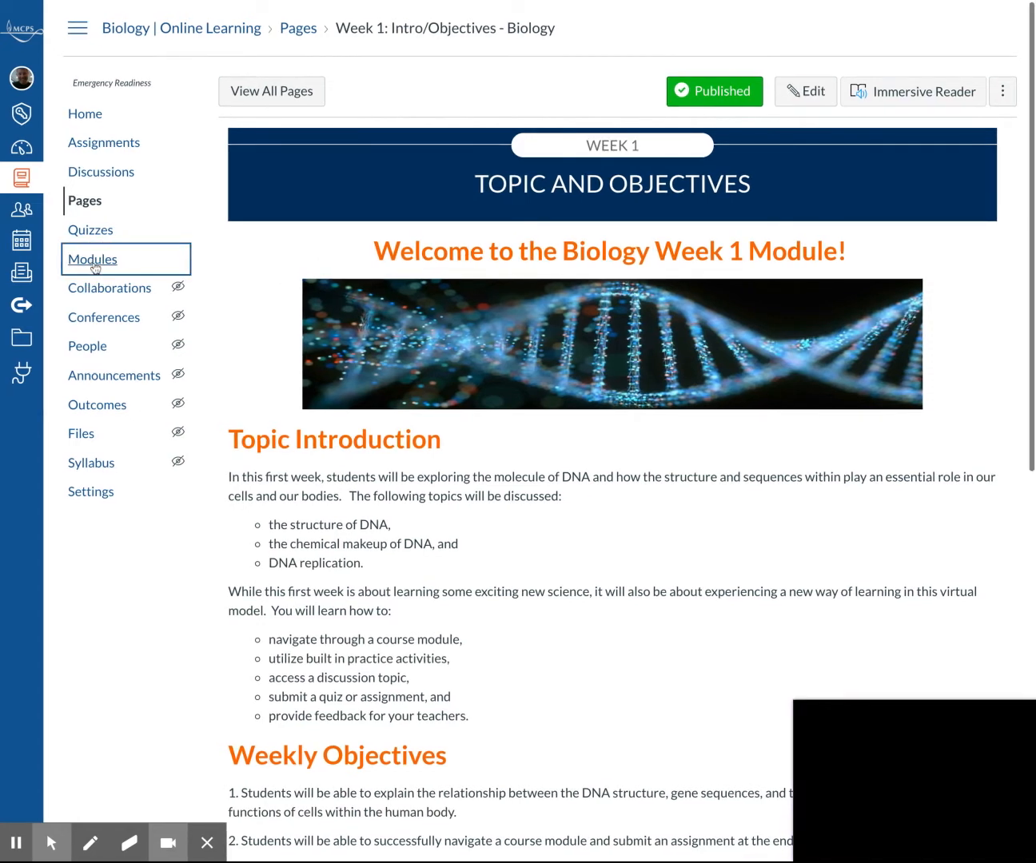
left_click(93, 259)
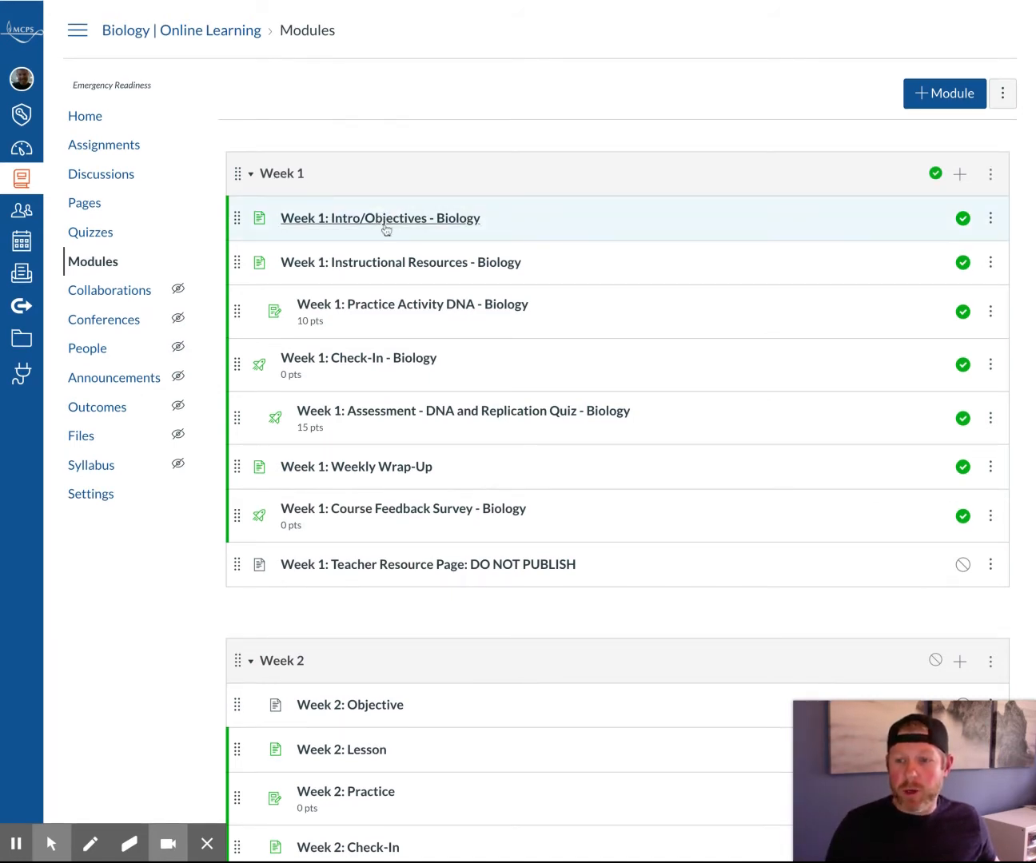
mouse_move(409, 565)
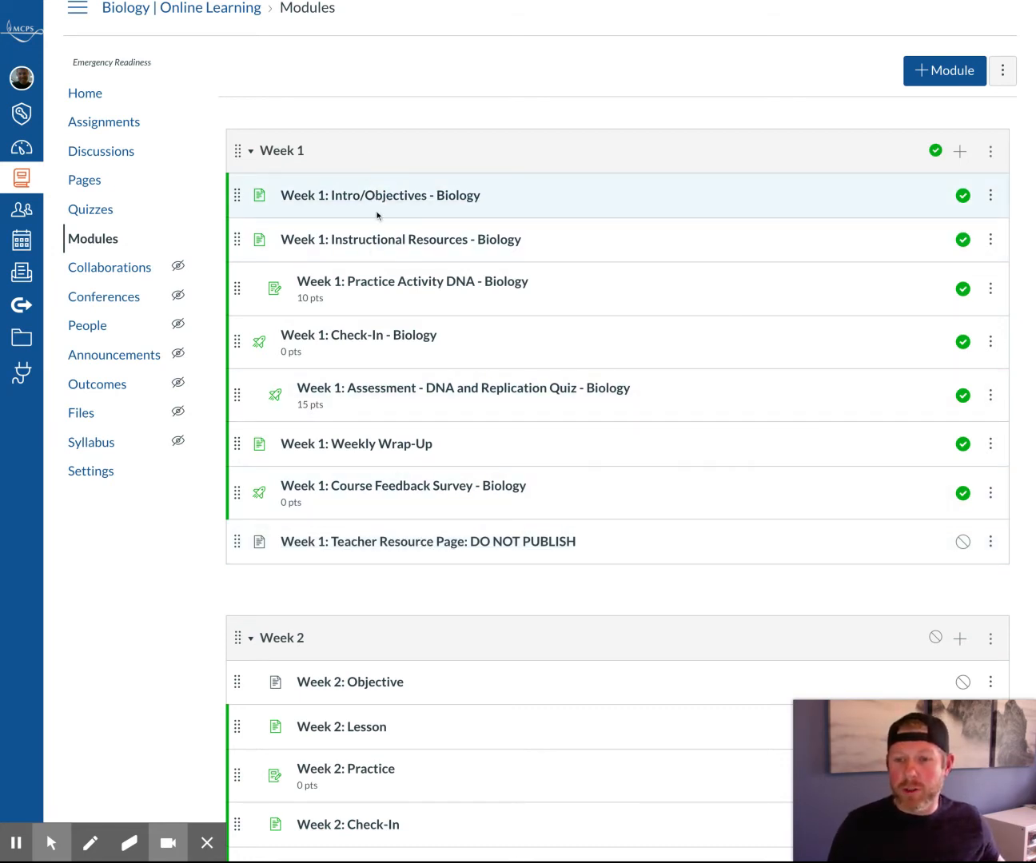
mouse_move(464, 388)
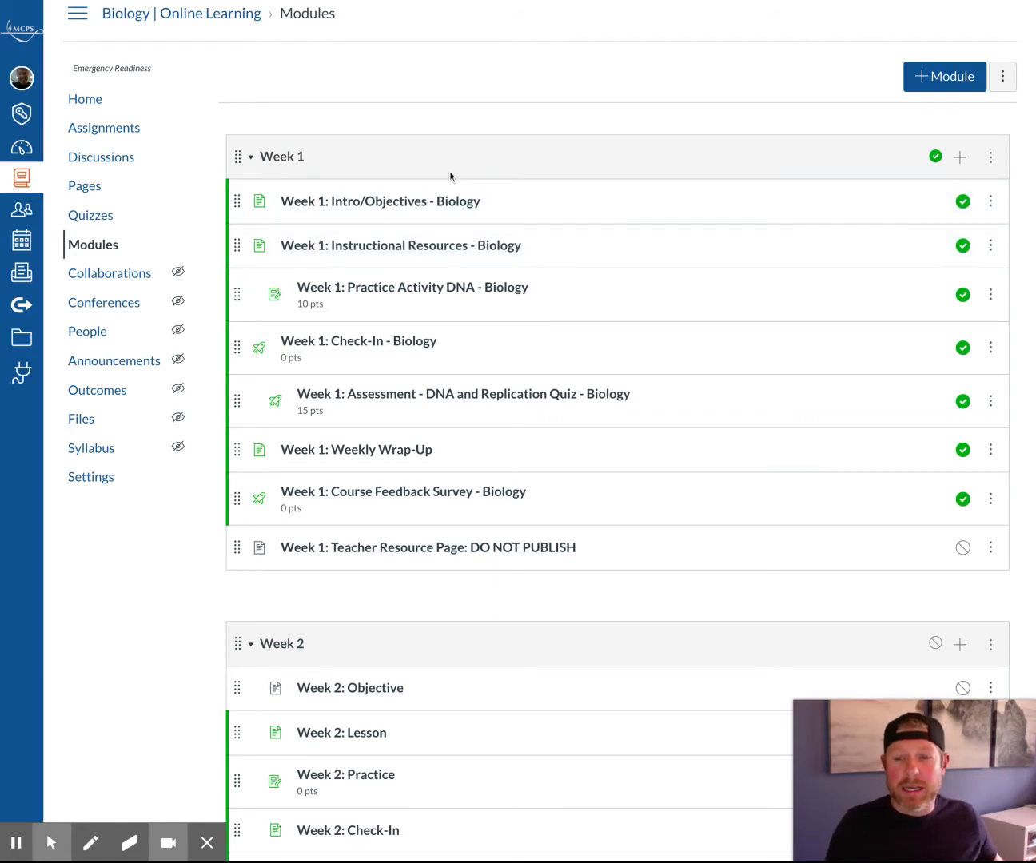
mouse_move(559, 171)
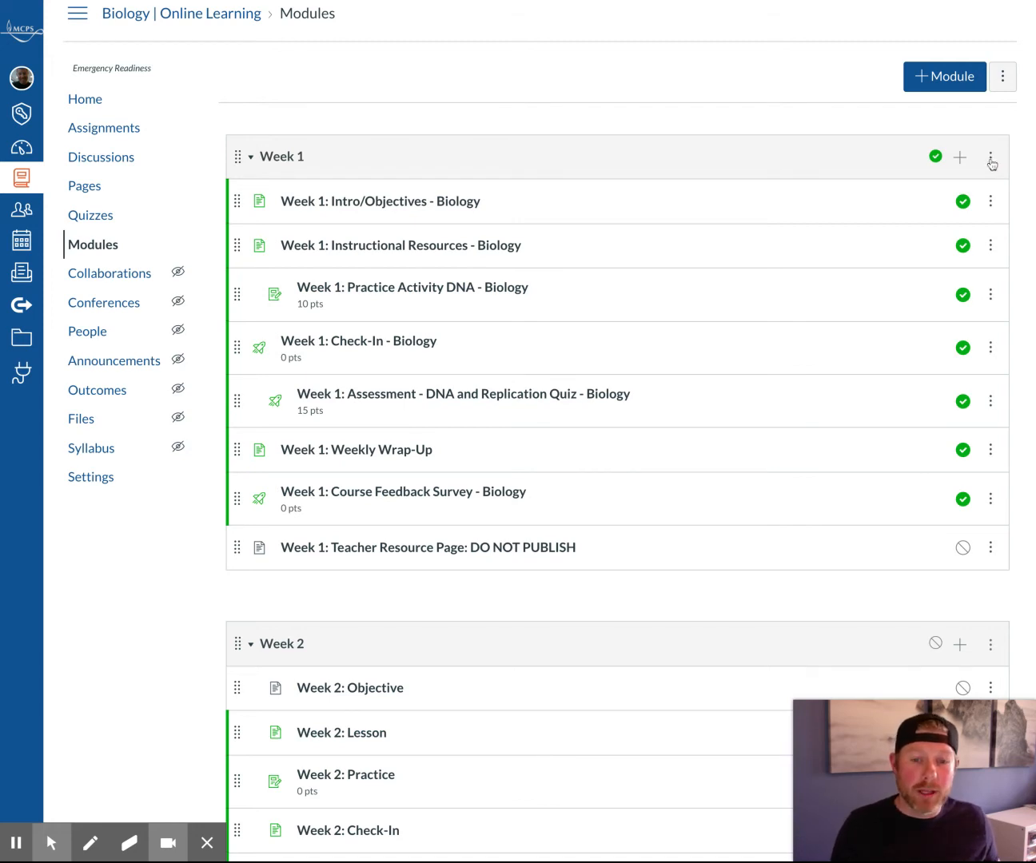
- Edit Week 1's module settings, toggling 'Lock until' on and off to leave no unlock date
left_click(991, 156)
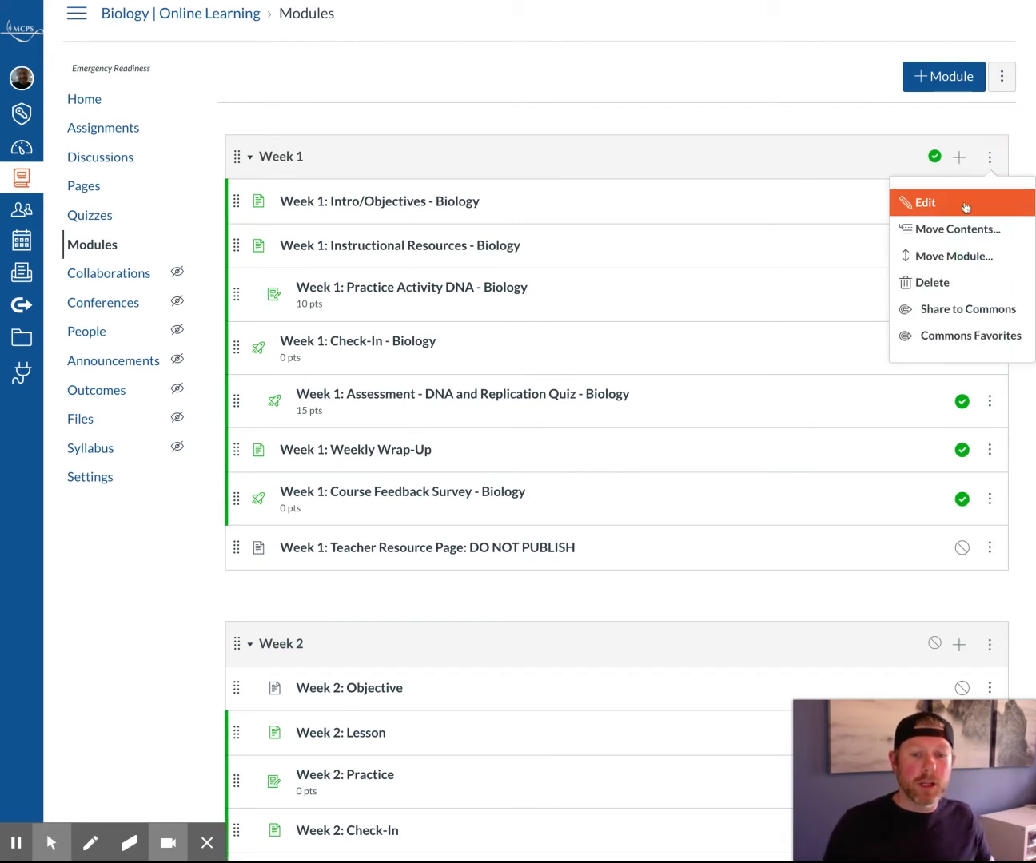
left_click(924, 202)
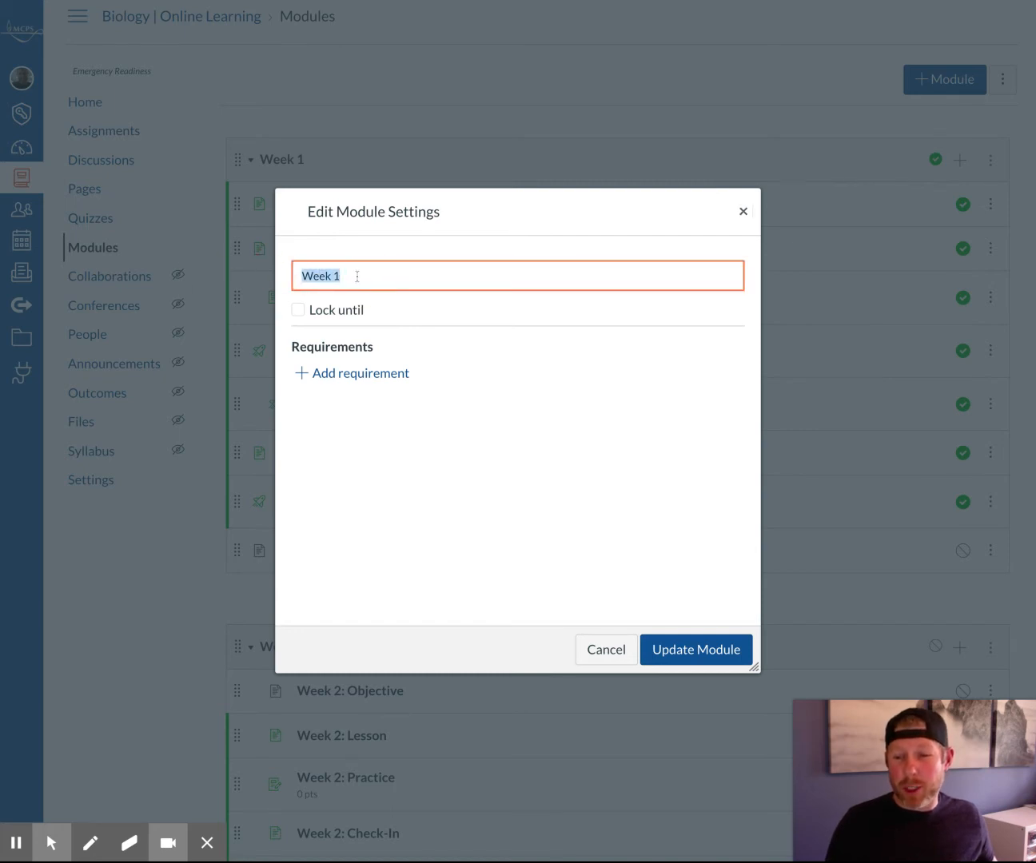
left_click(298, 309)
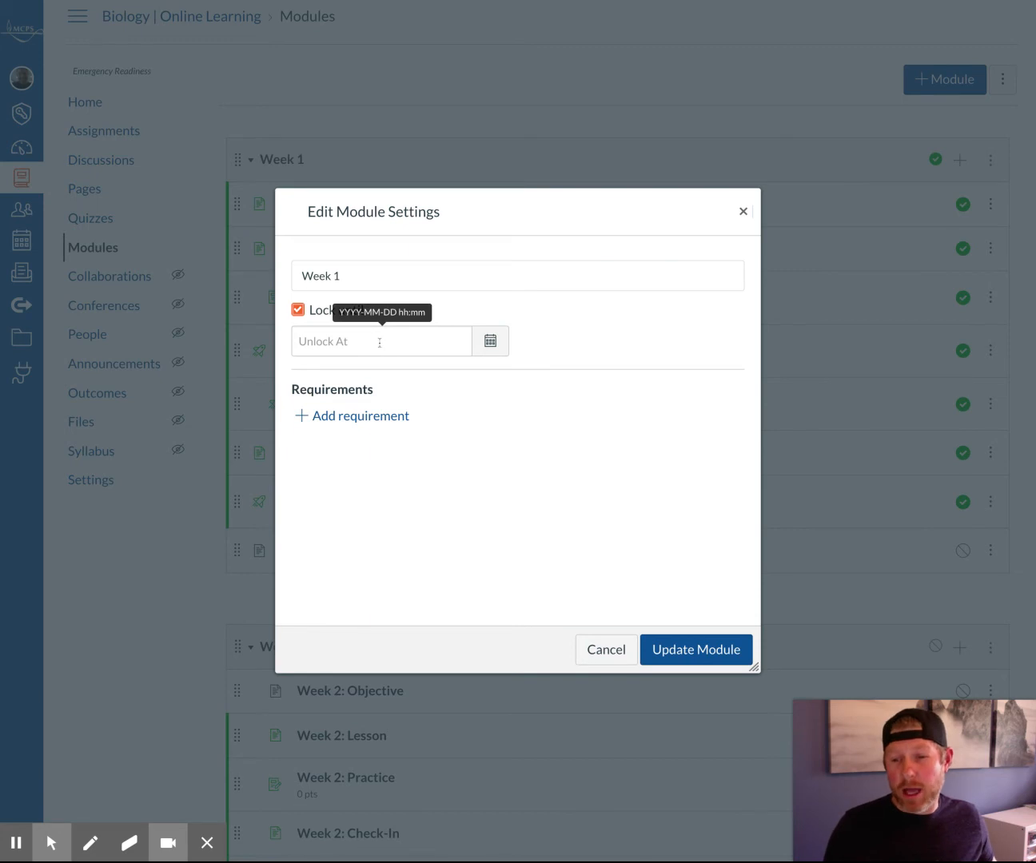
left_click(298, 310)
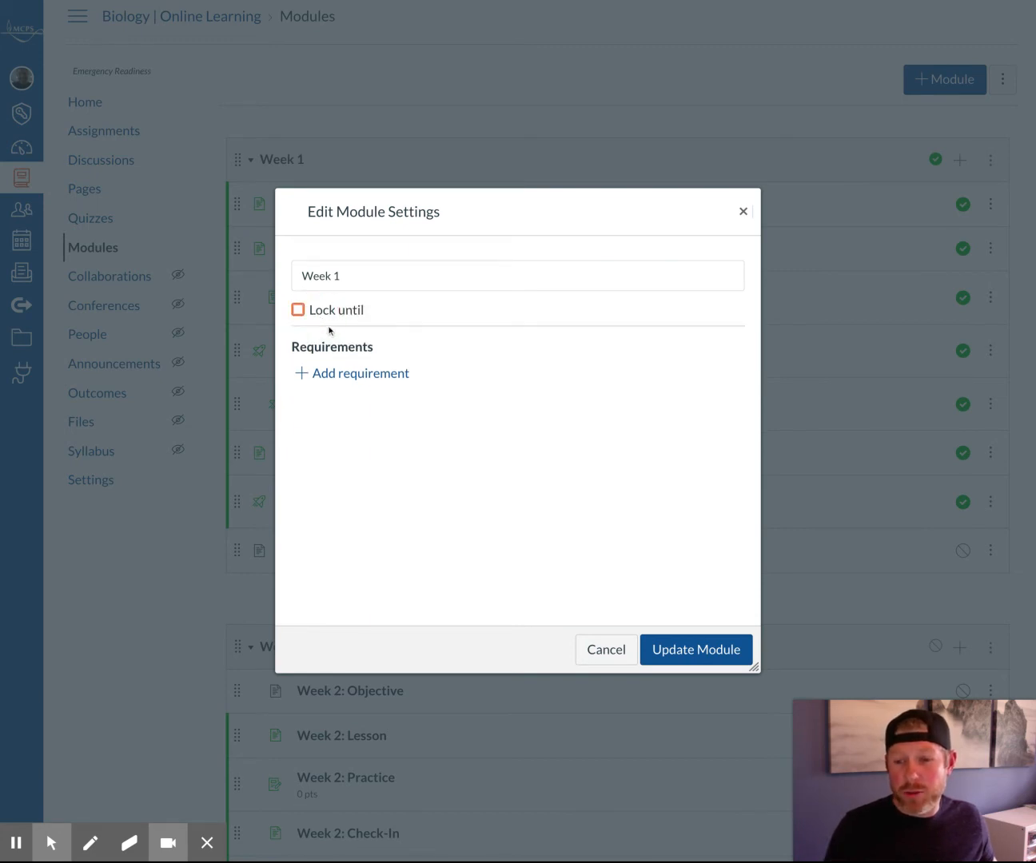
mouse_move(341, 389)
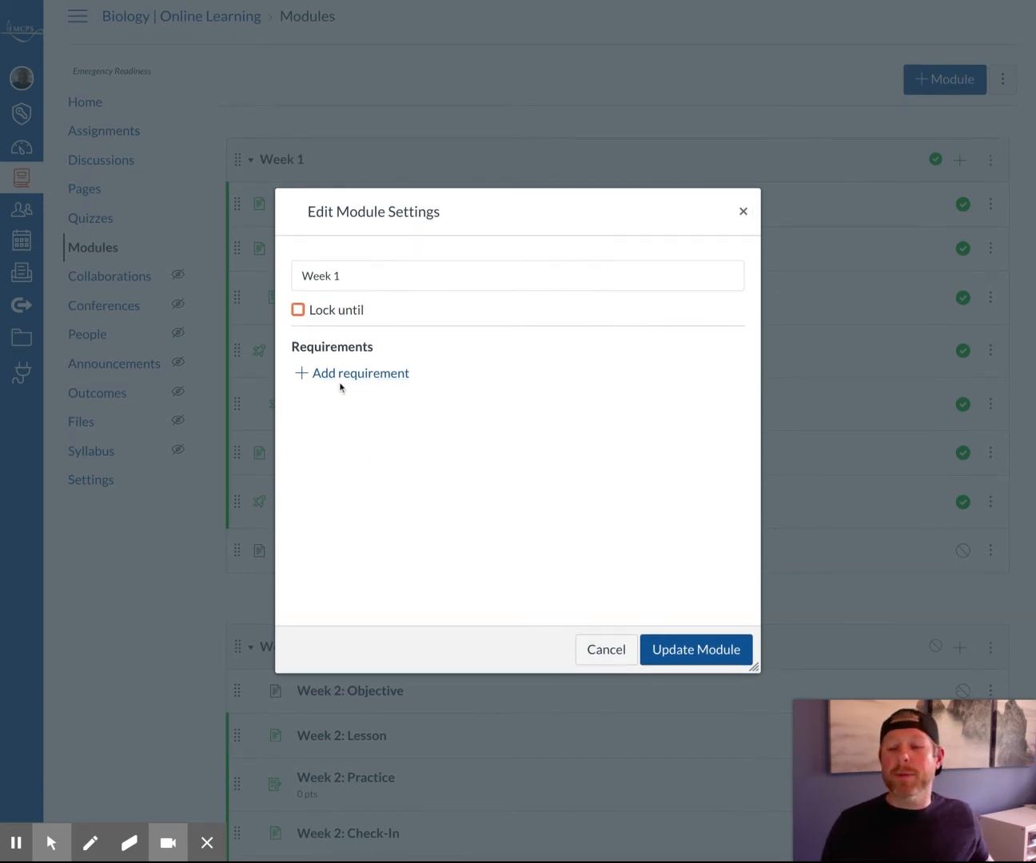
- Add a Week 1 requirement for Intro/Objectives, with students completing all requirements
left_click(361, 374)
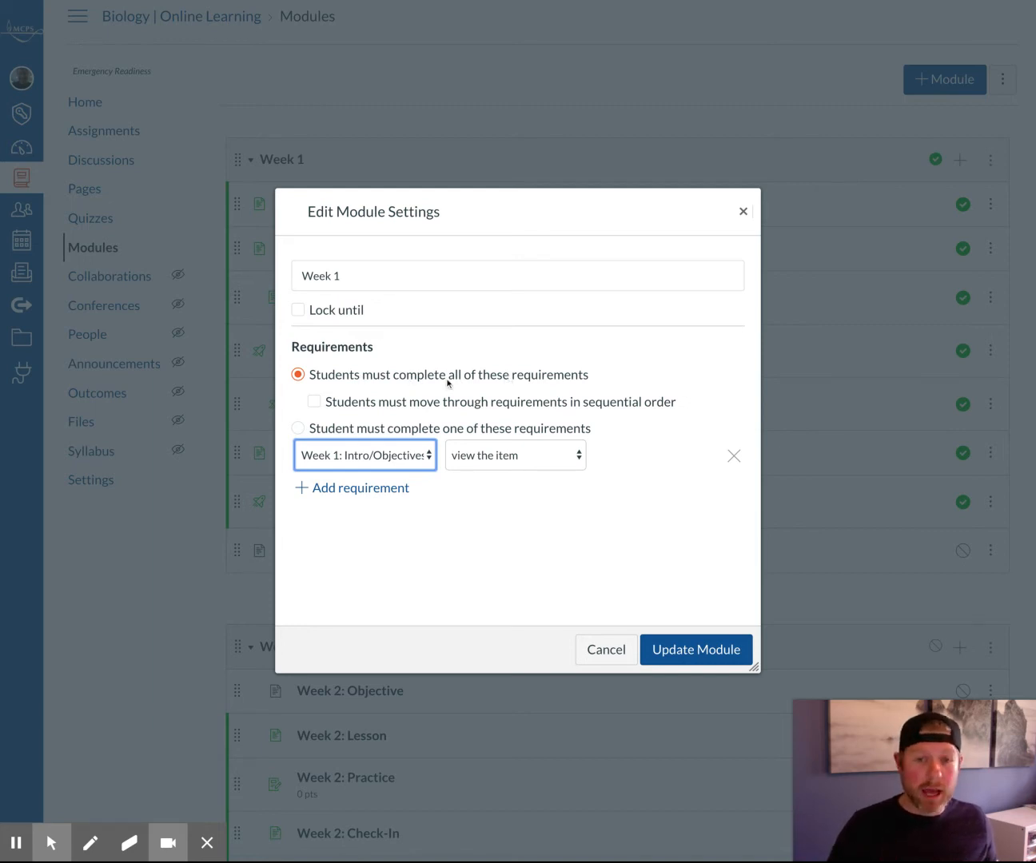
left_click(314, 401)
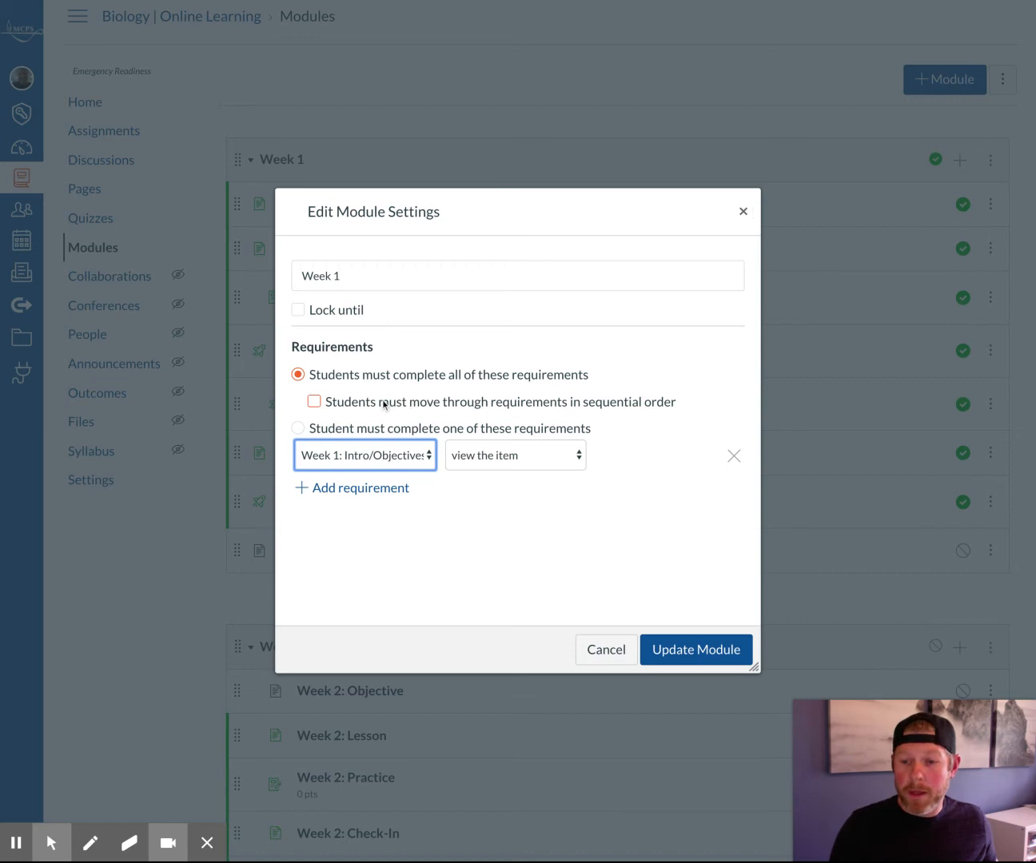
left_click(313, 401)
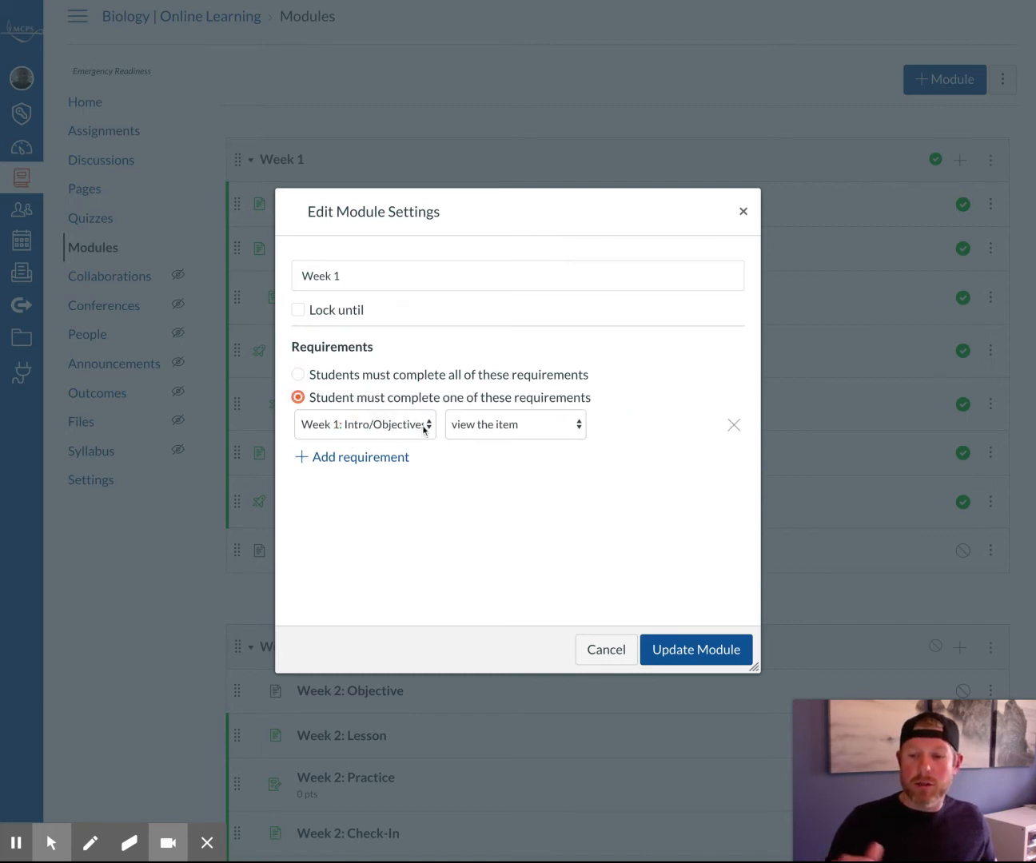
left_click(364, 425)
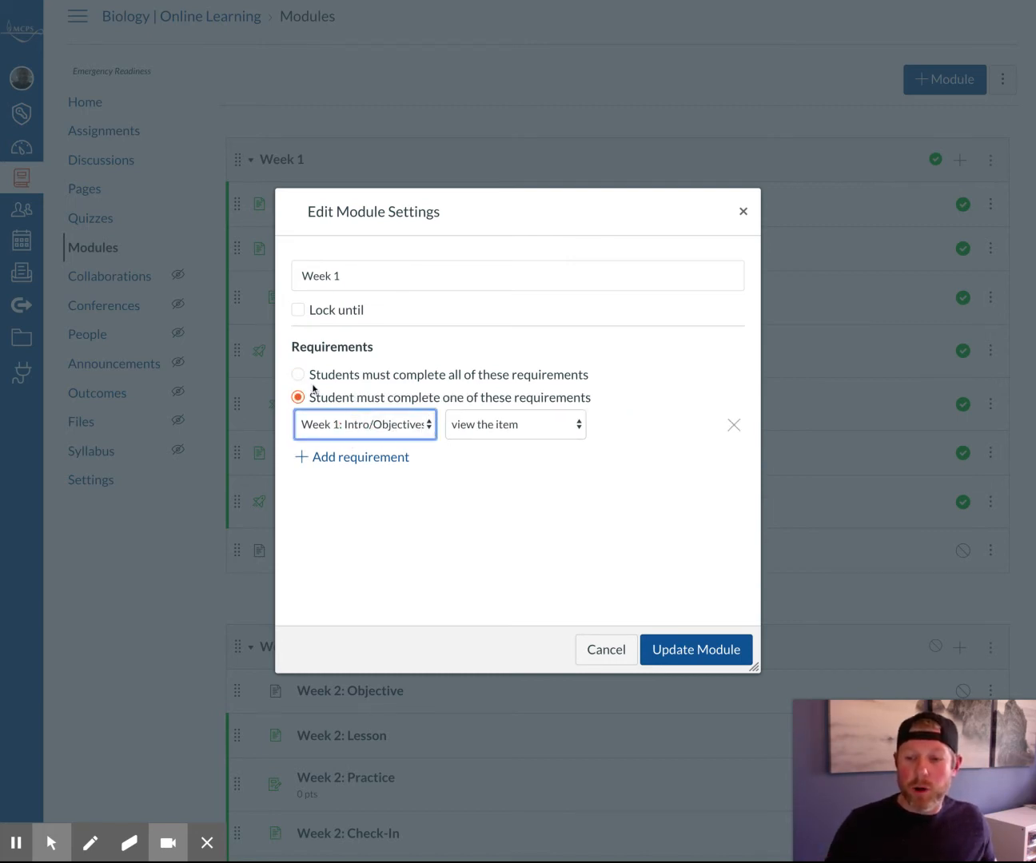
left_click(298, 374)
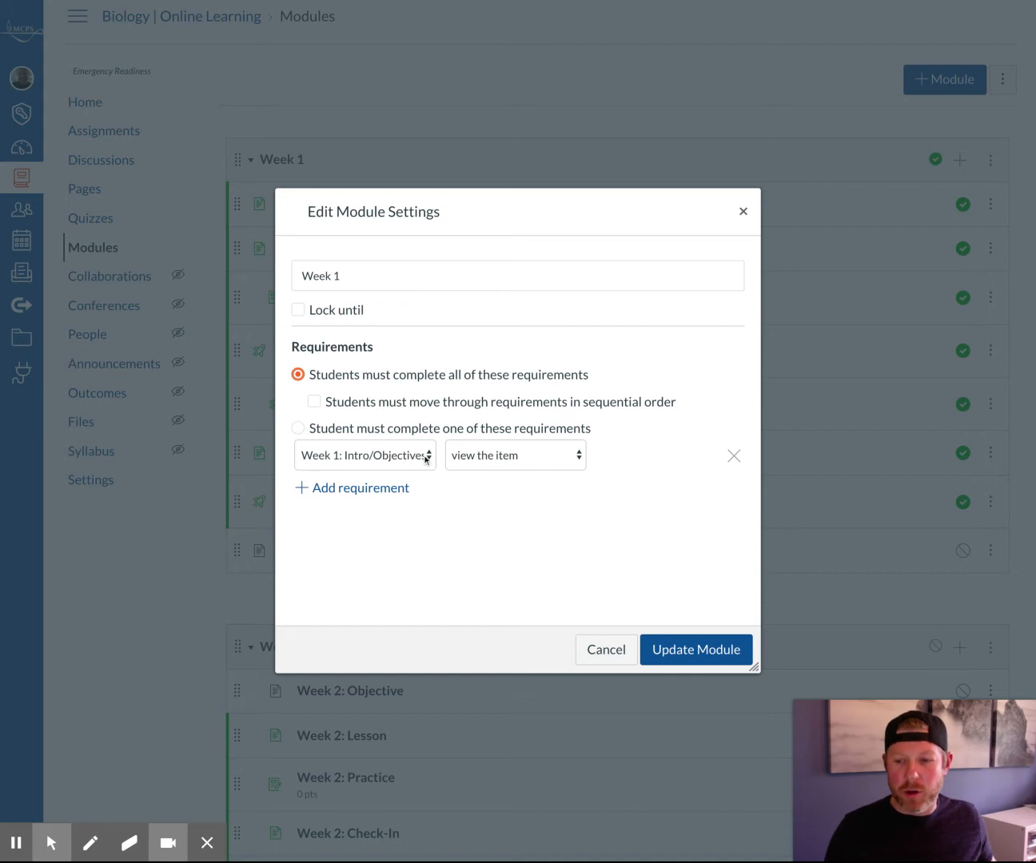
left_click(364, 455)
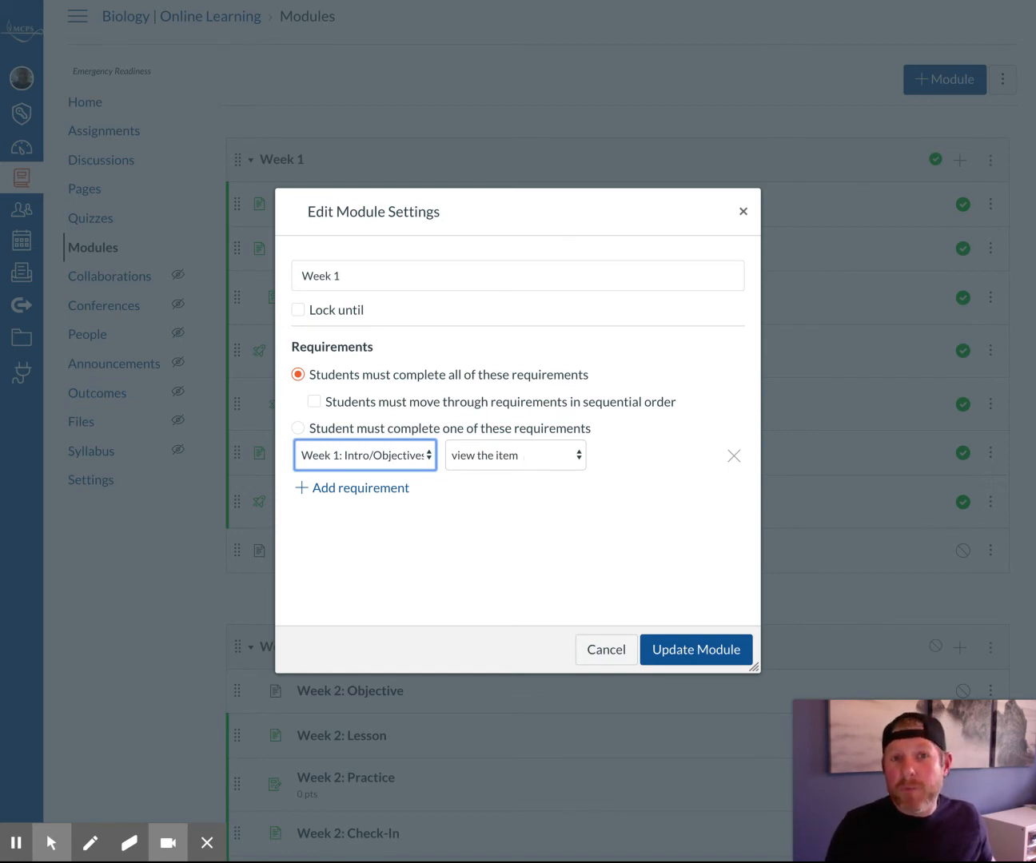
left_click(515, 454)
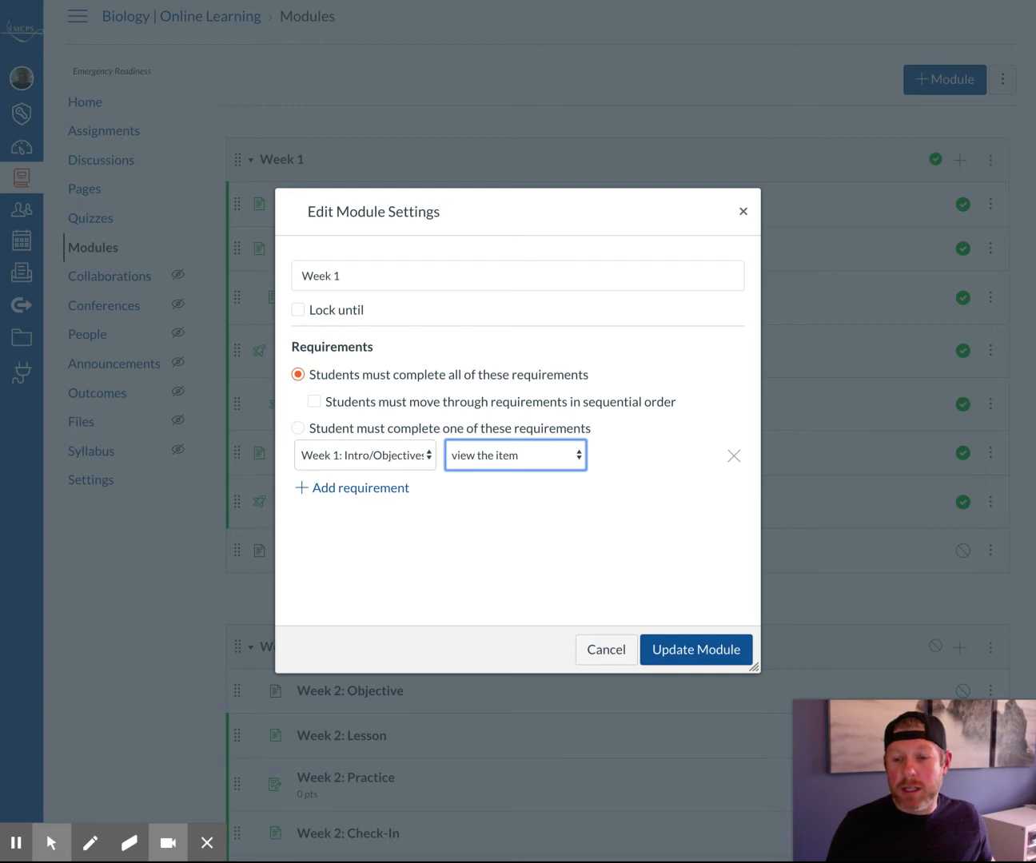
- Require marking Intro/Objectives and Instructional Resources as done
left_click(516, 454)
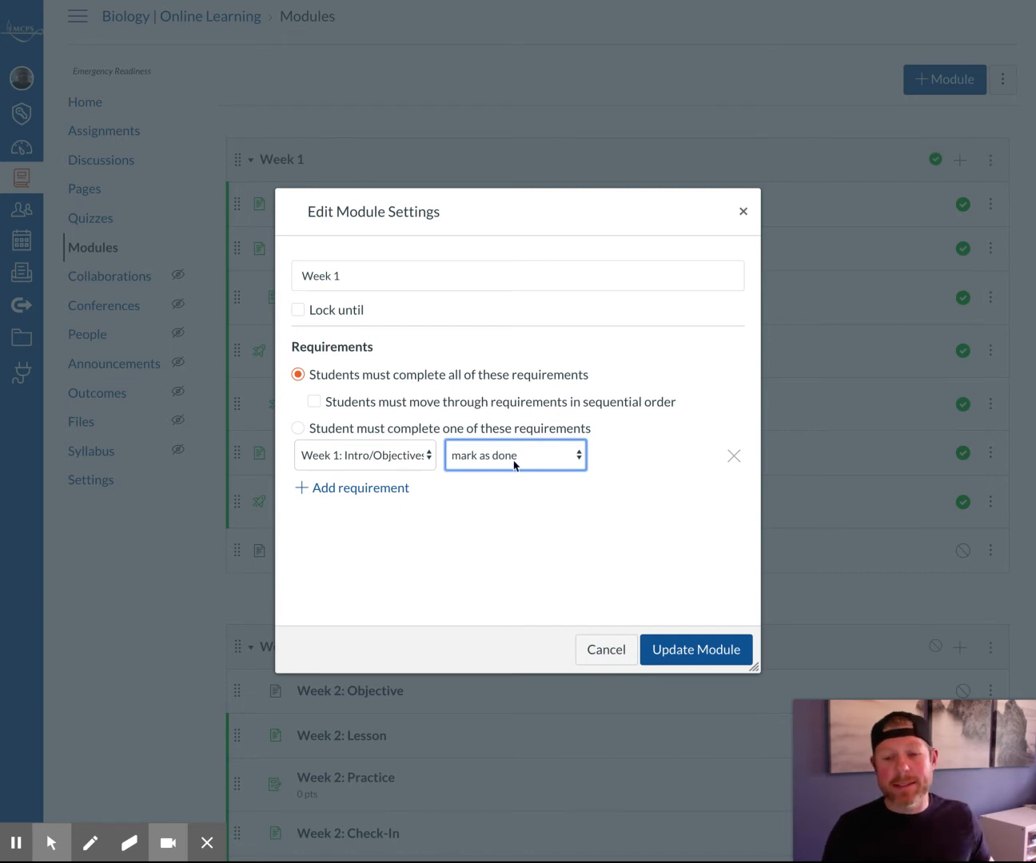
left_click(352, 488)
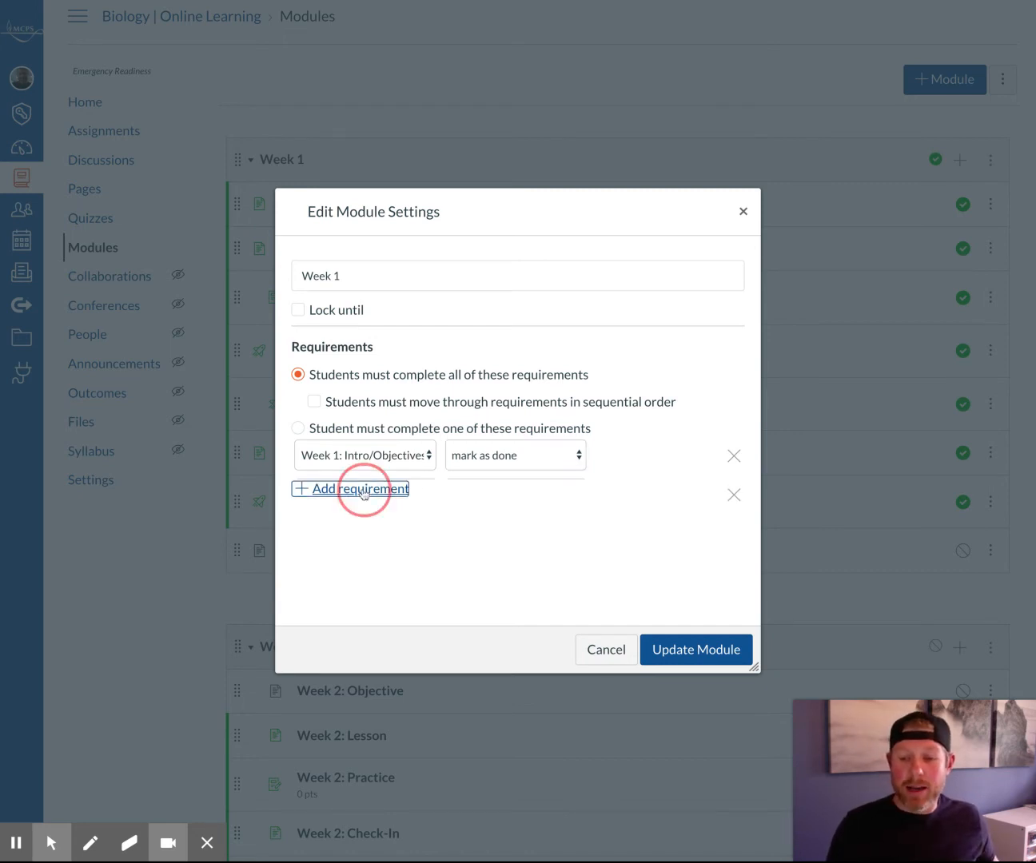
left_click(360, 489)
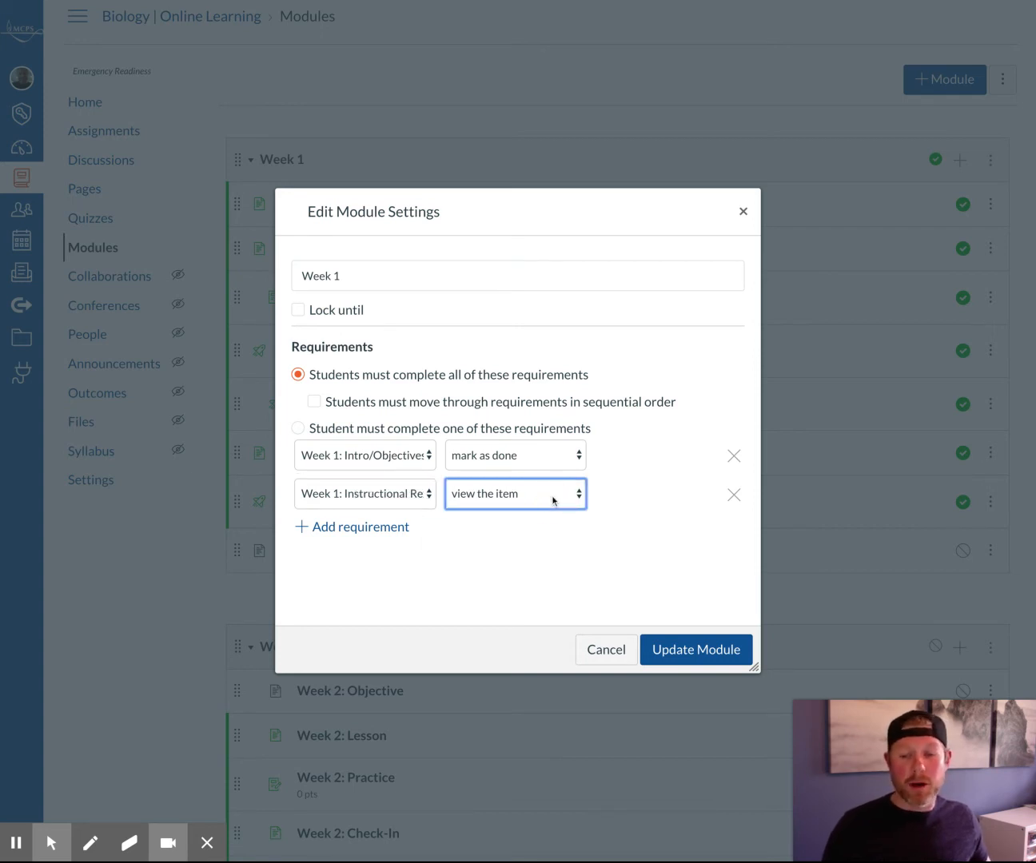
left_click(514, 493)
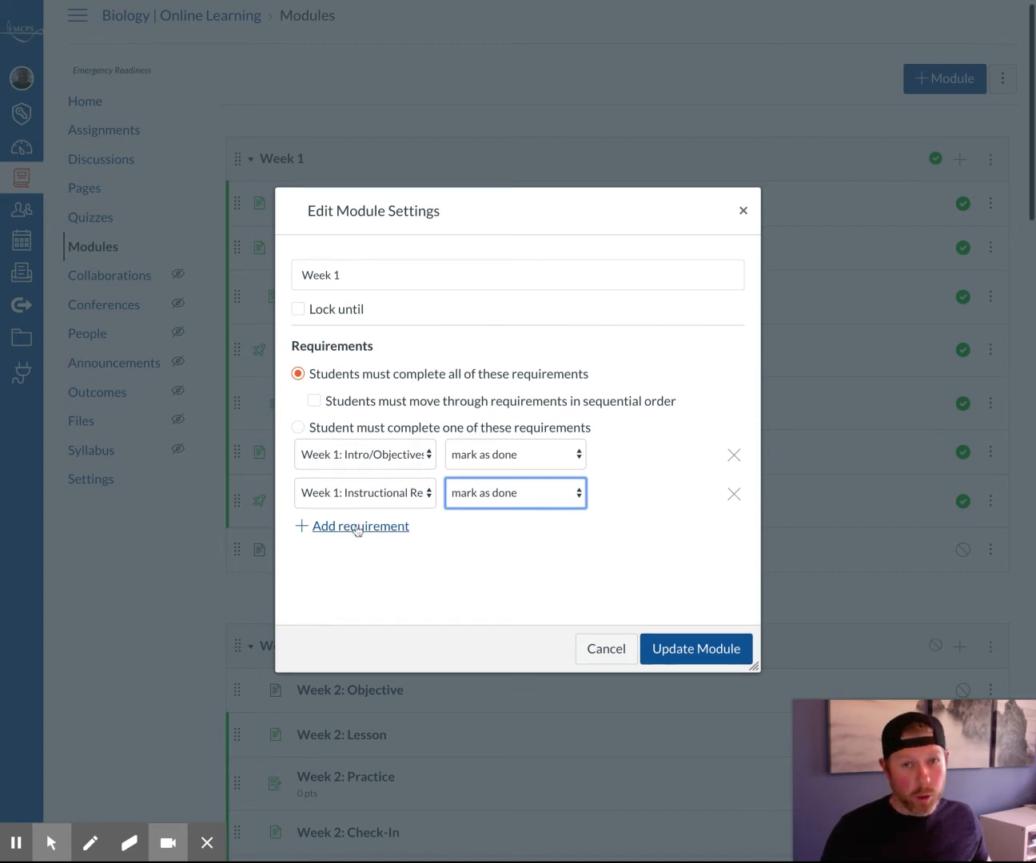
- Add requirements to submit the Practice Activity and the Week 1 Assessment quiz
left_click(352, 526)
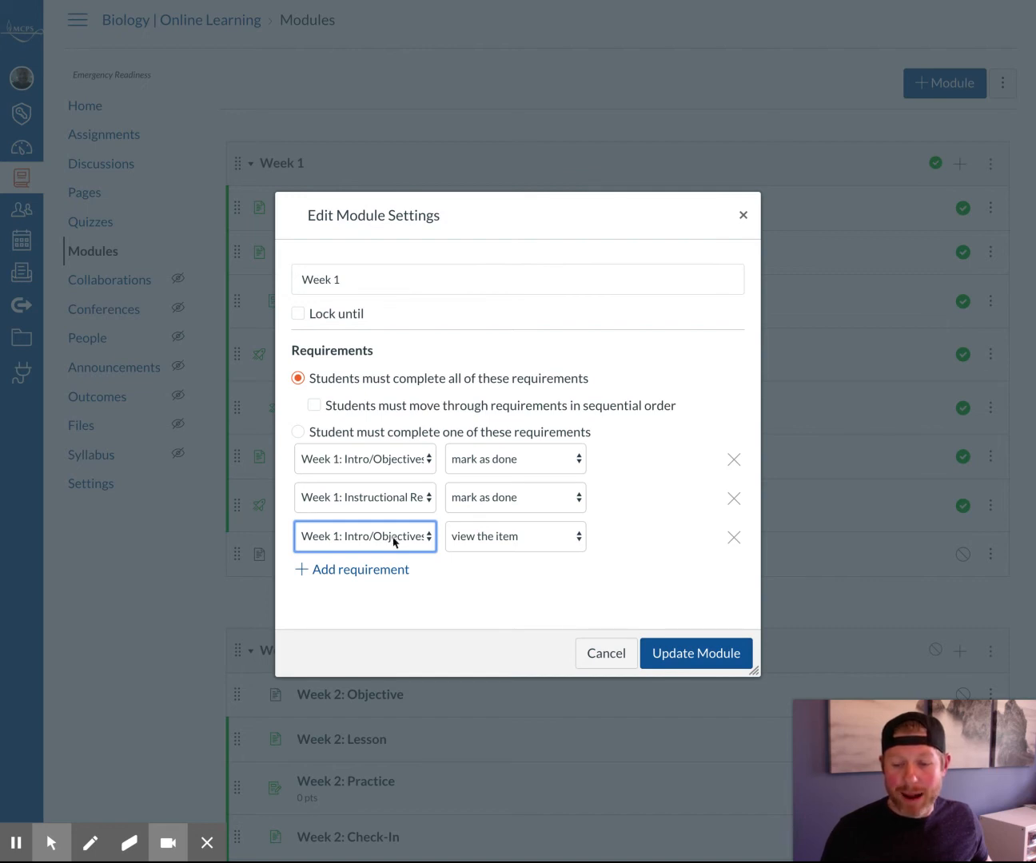
left_click(365, 536)
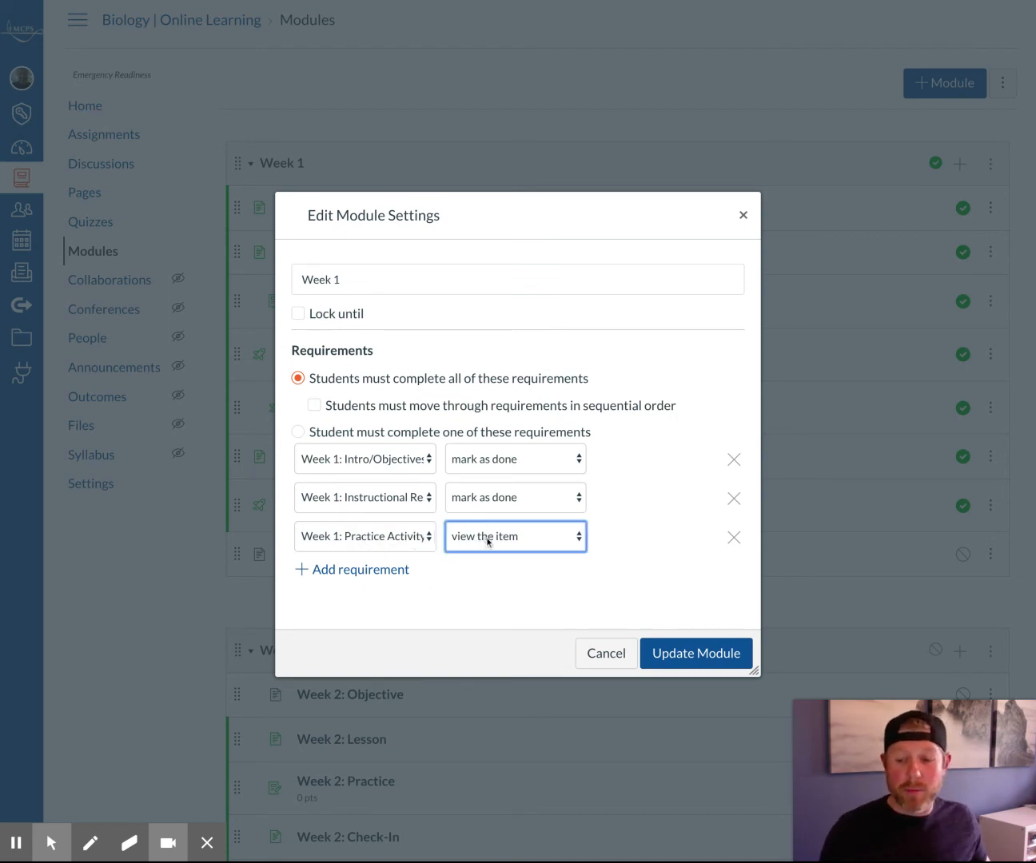
left_click(513, 536)
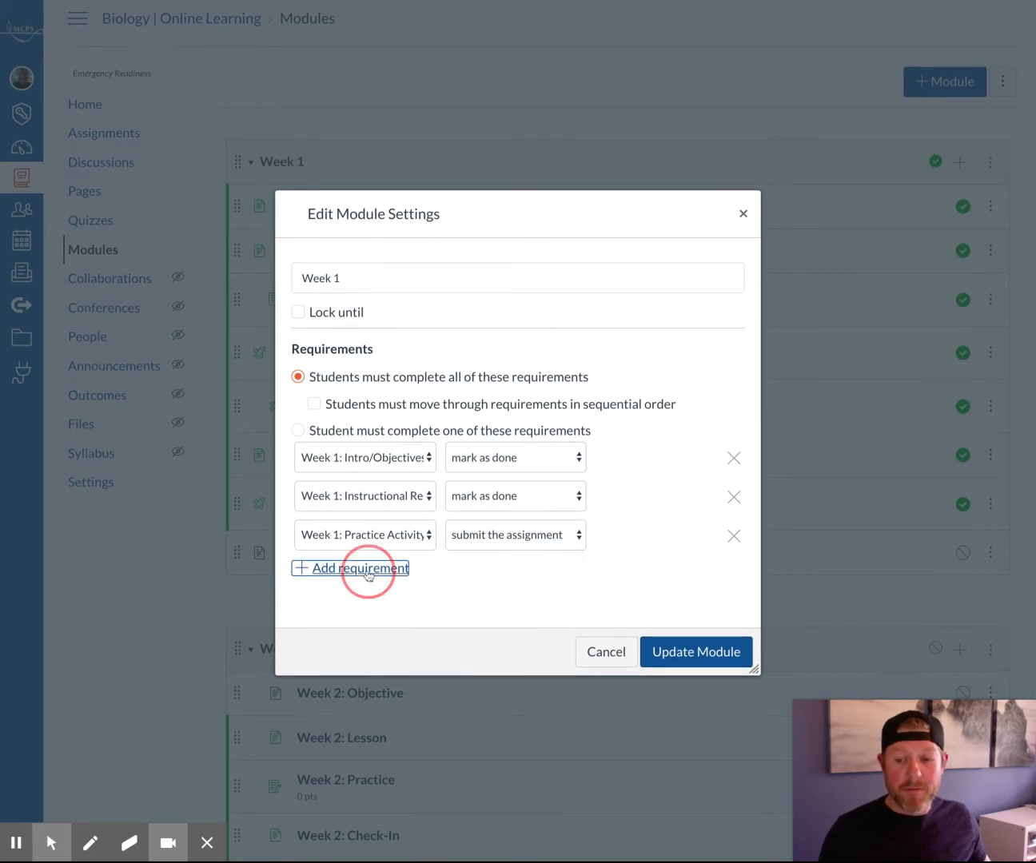
left_click(350, 568)
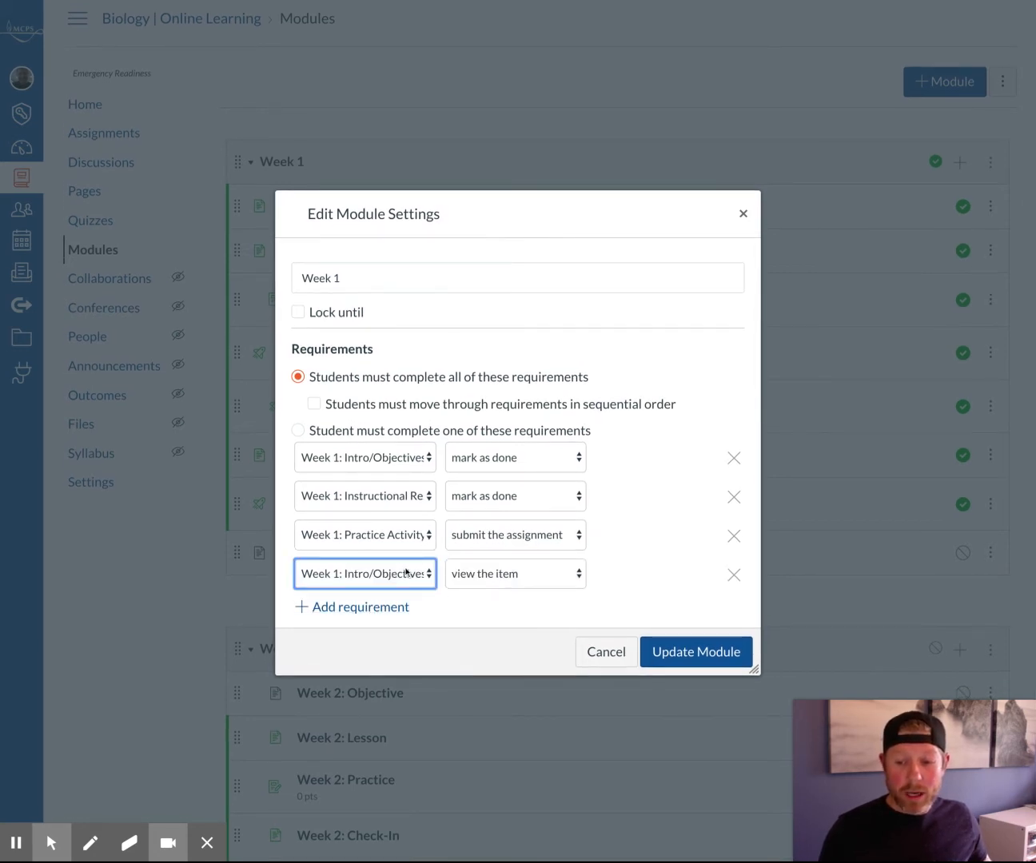
left_click(365, 573)
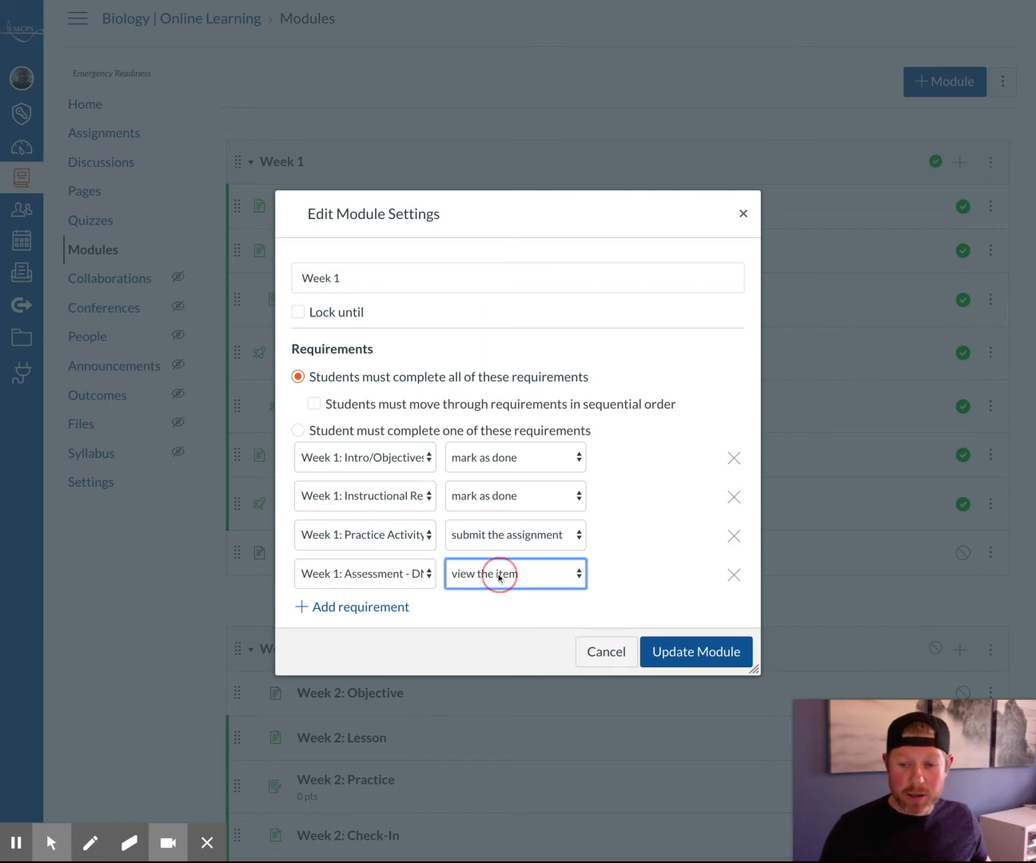
left_click(515, 573)
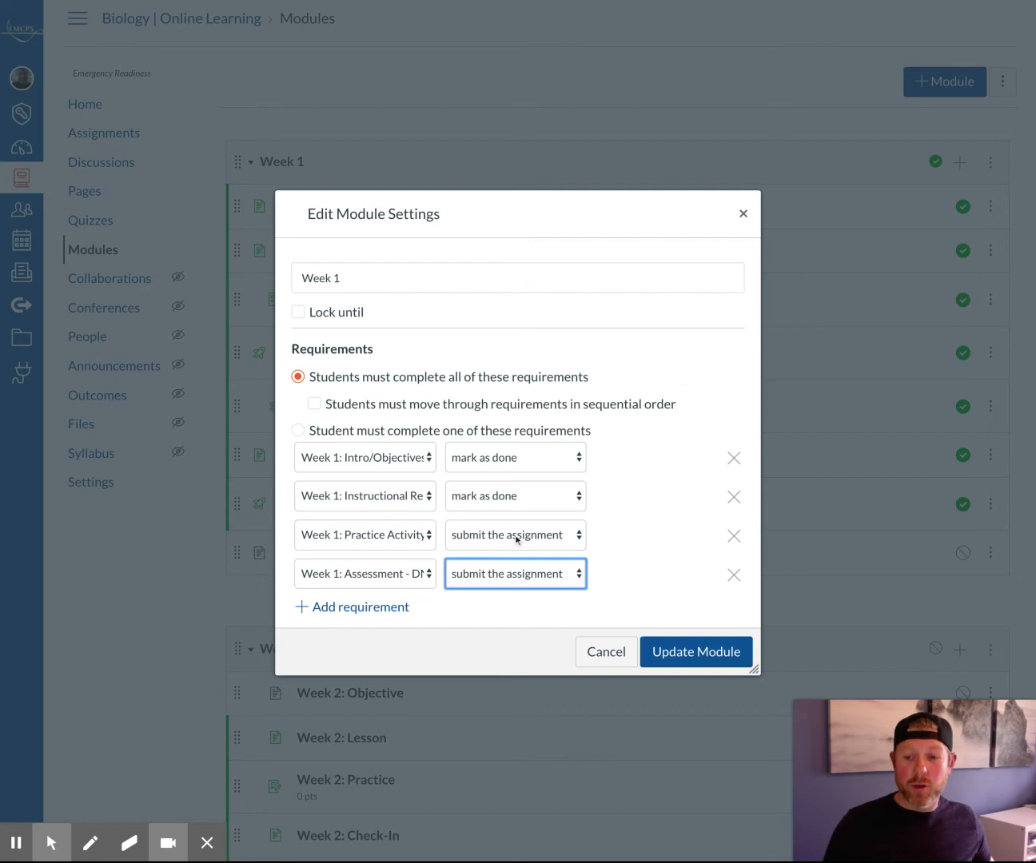
mouse_move(449, 566)
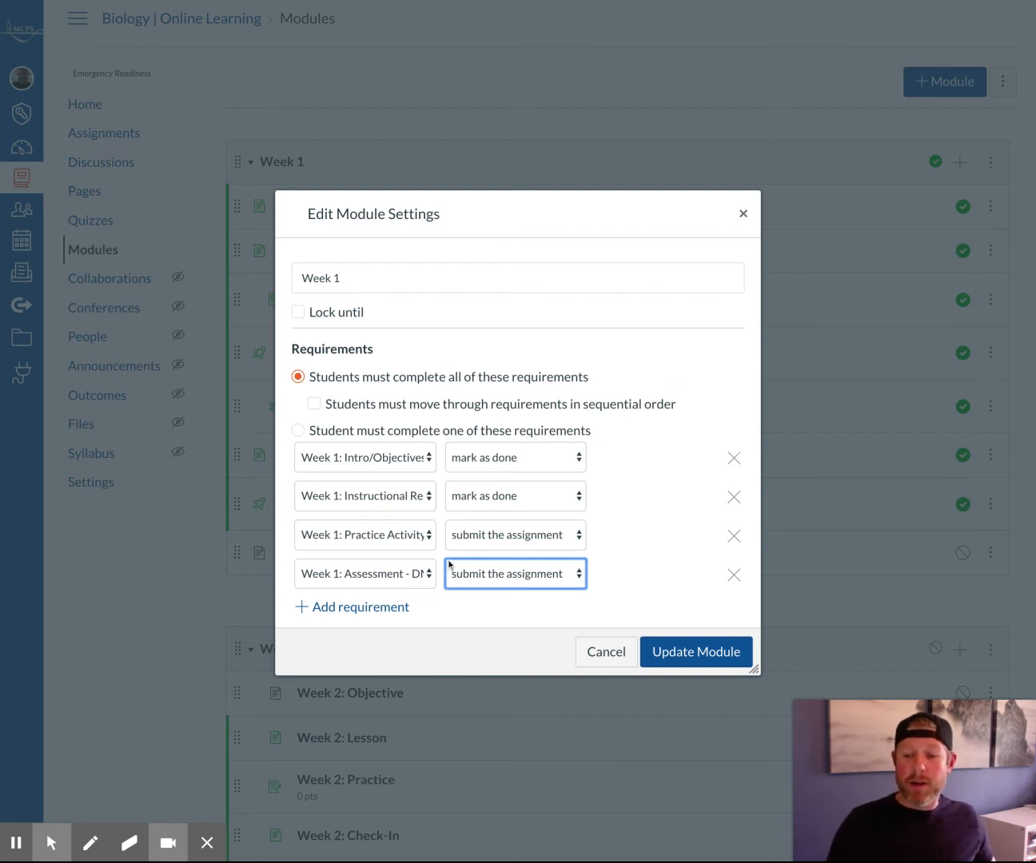
- Scroll down the Week 1 module settings below the four requirements
scroll("down", 3)
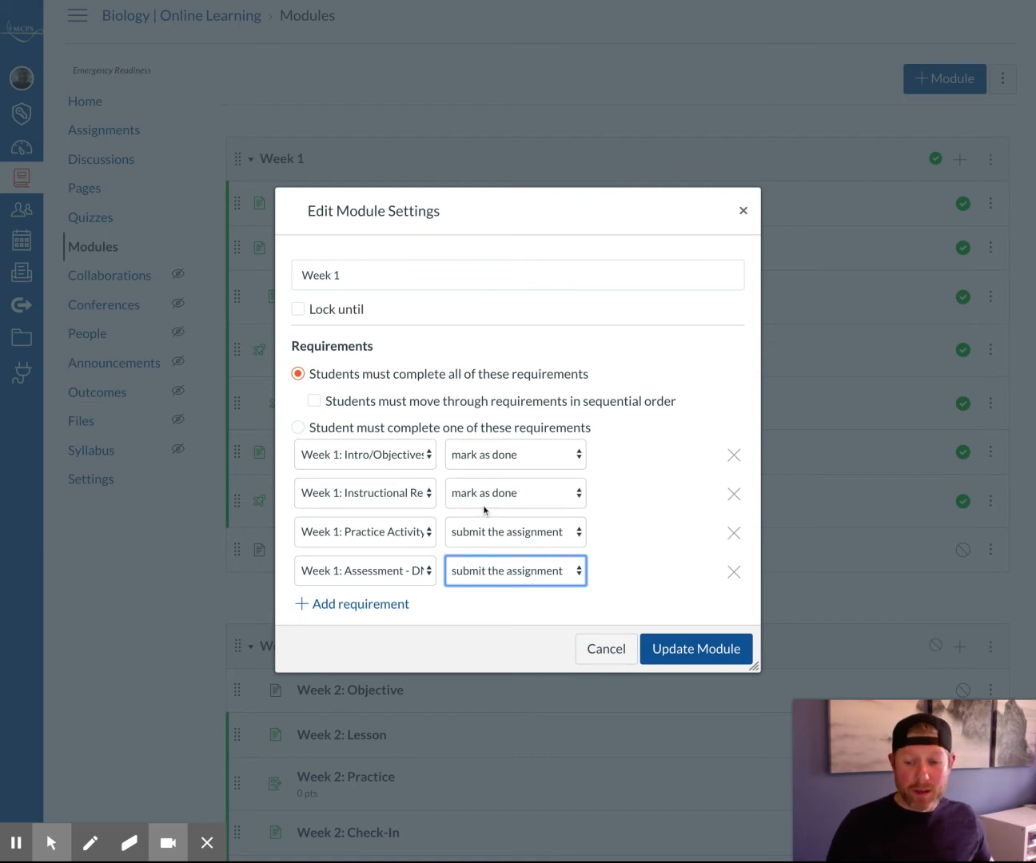
mouse_move(506, 540)
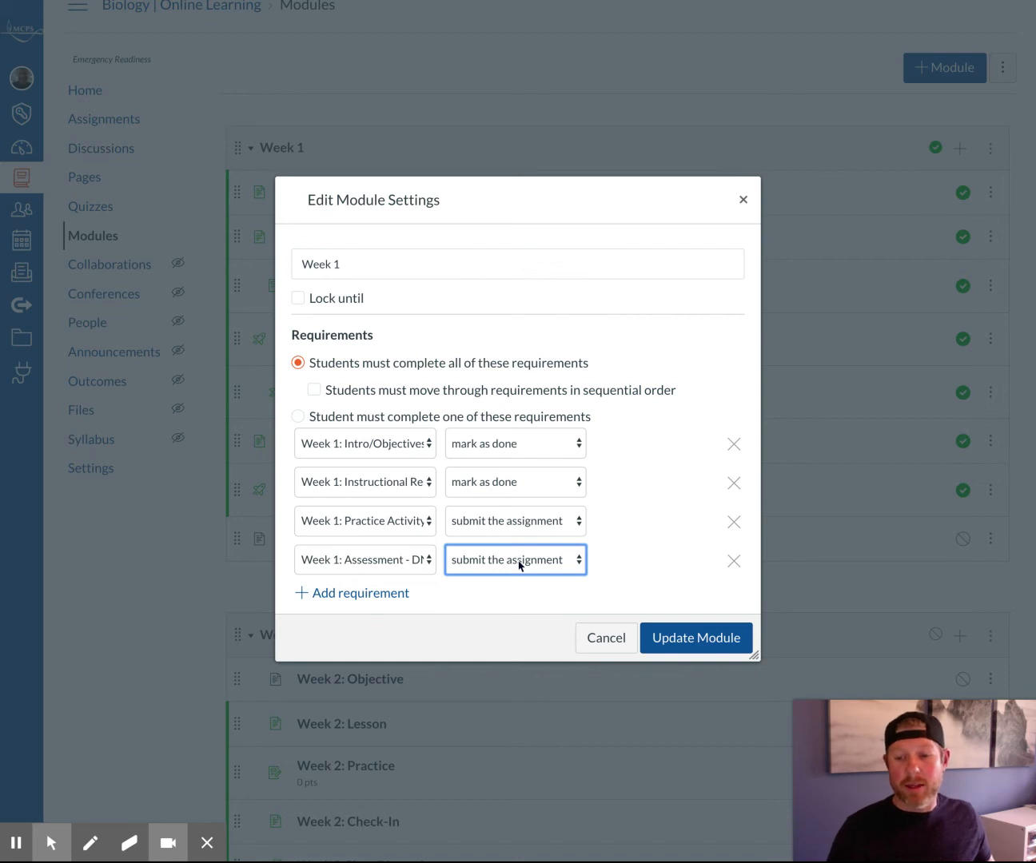
mouse_move(542, 574)
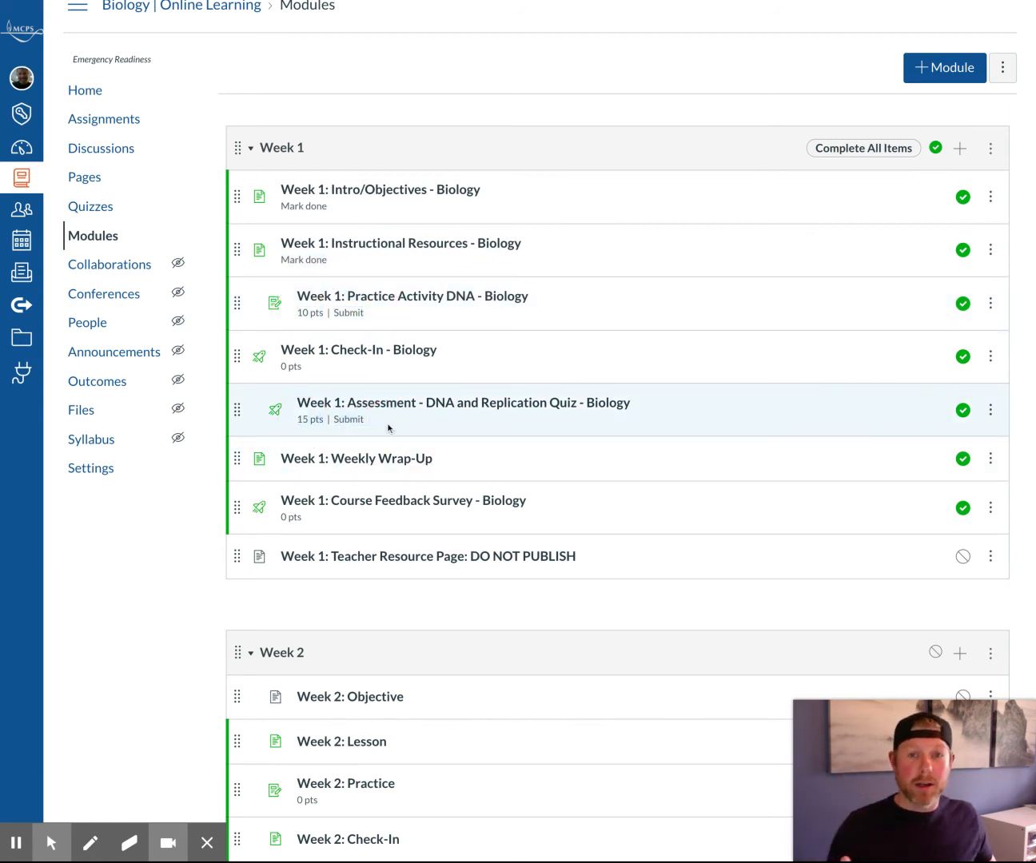
scroll("down", 3)
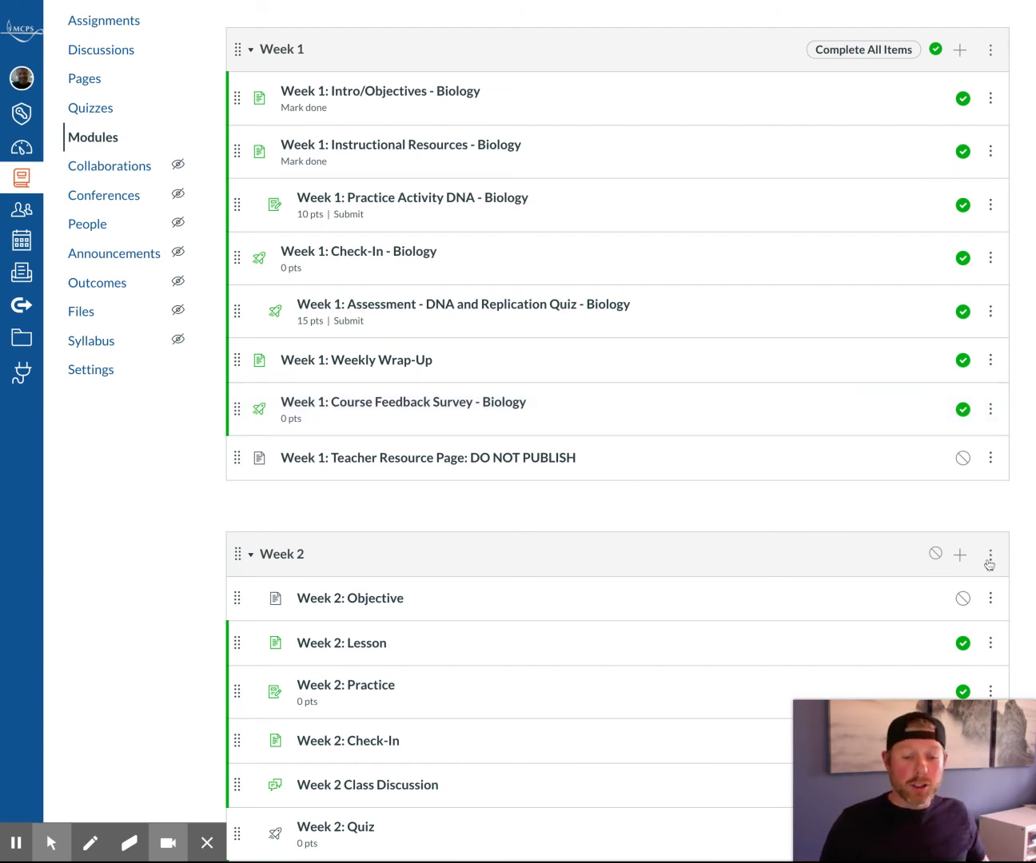
- Add Week 1 as Week 2's prerequisite and update the Week 2 module
left_click(990, 554)
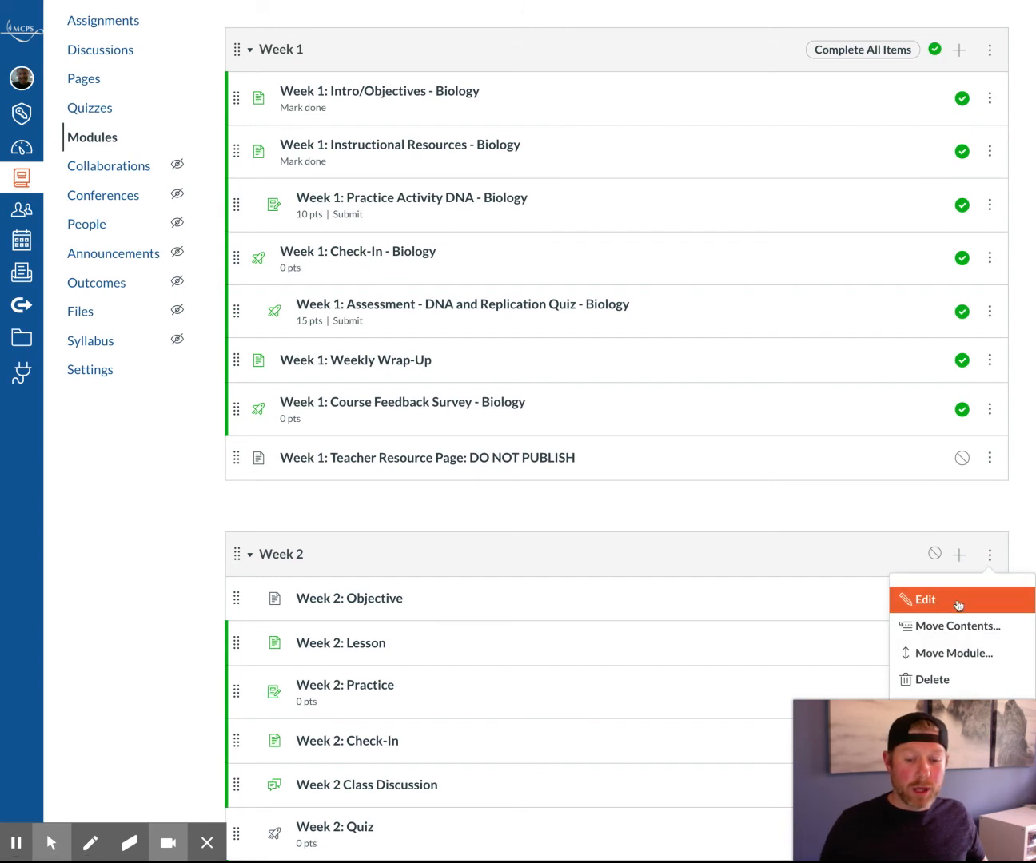
left_click(924, 600)
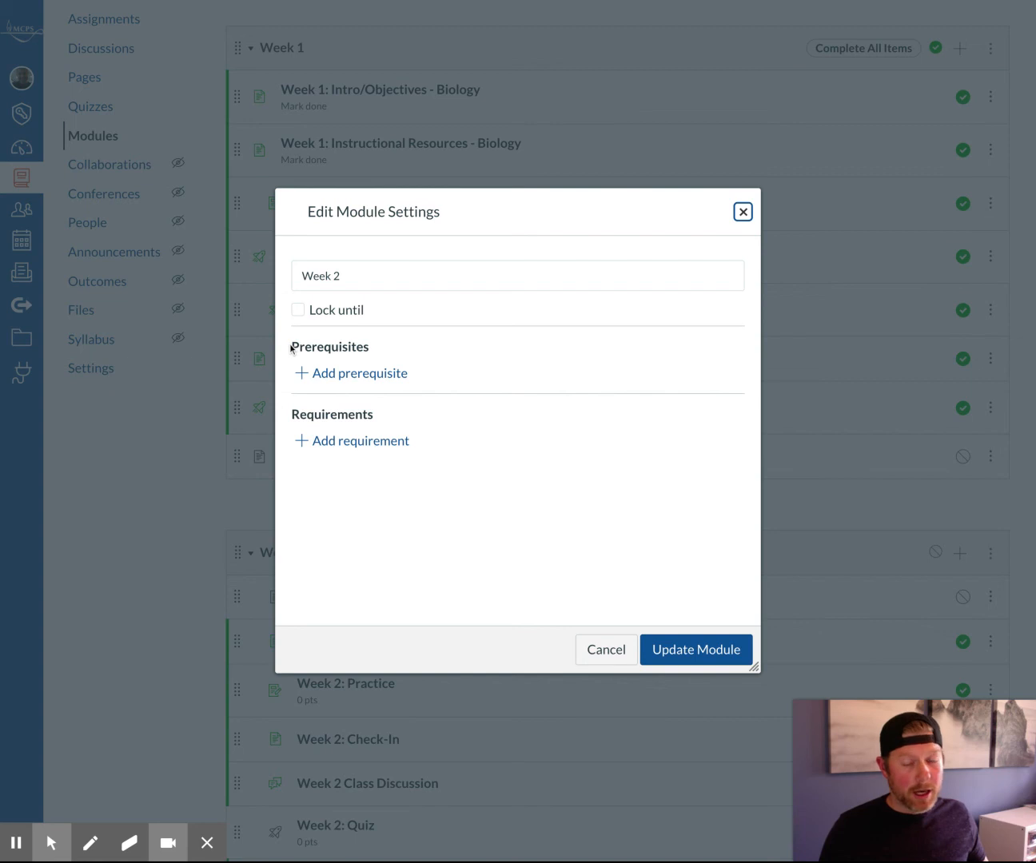
left_click(350, 374)
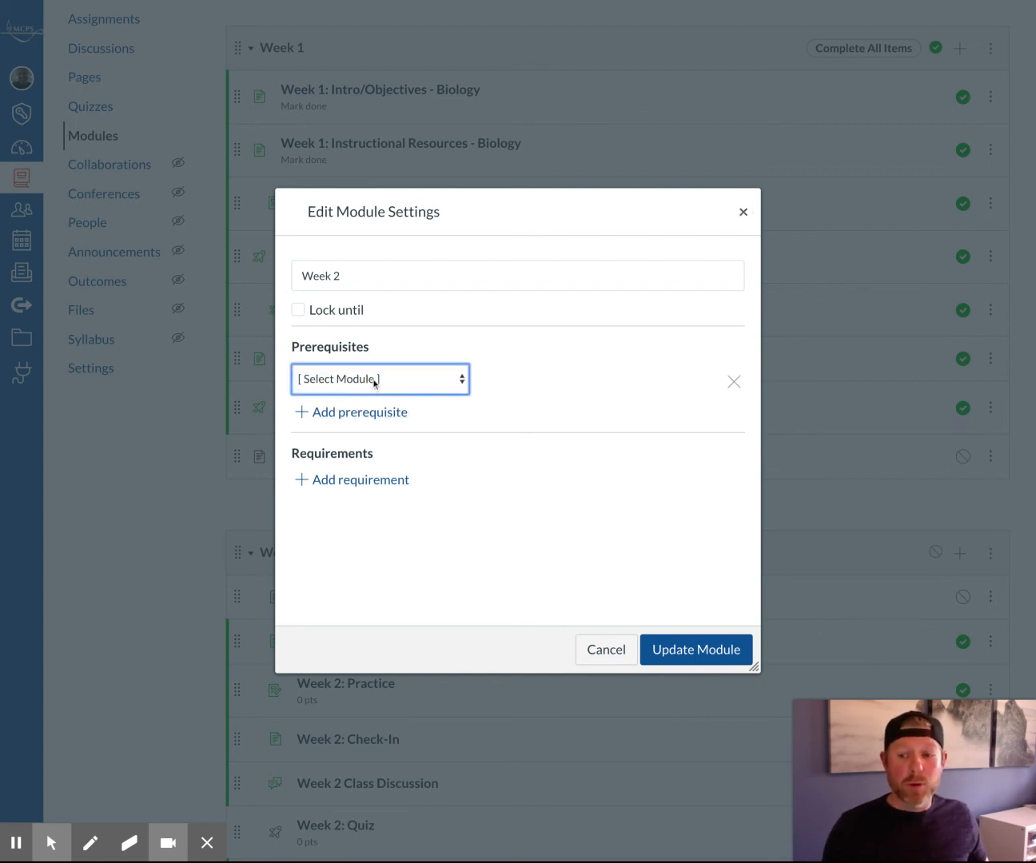
left_click(380, 378)
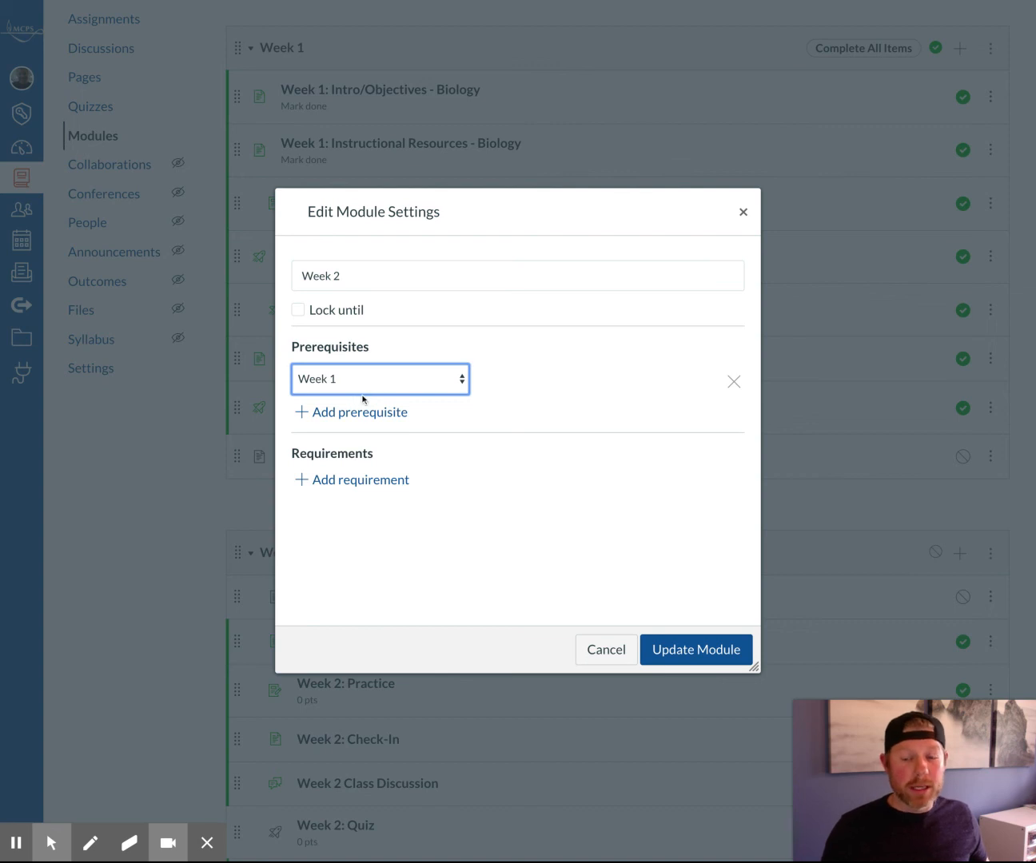
left_click(696, 649)
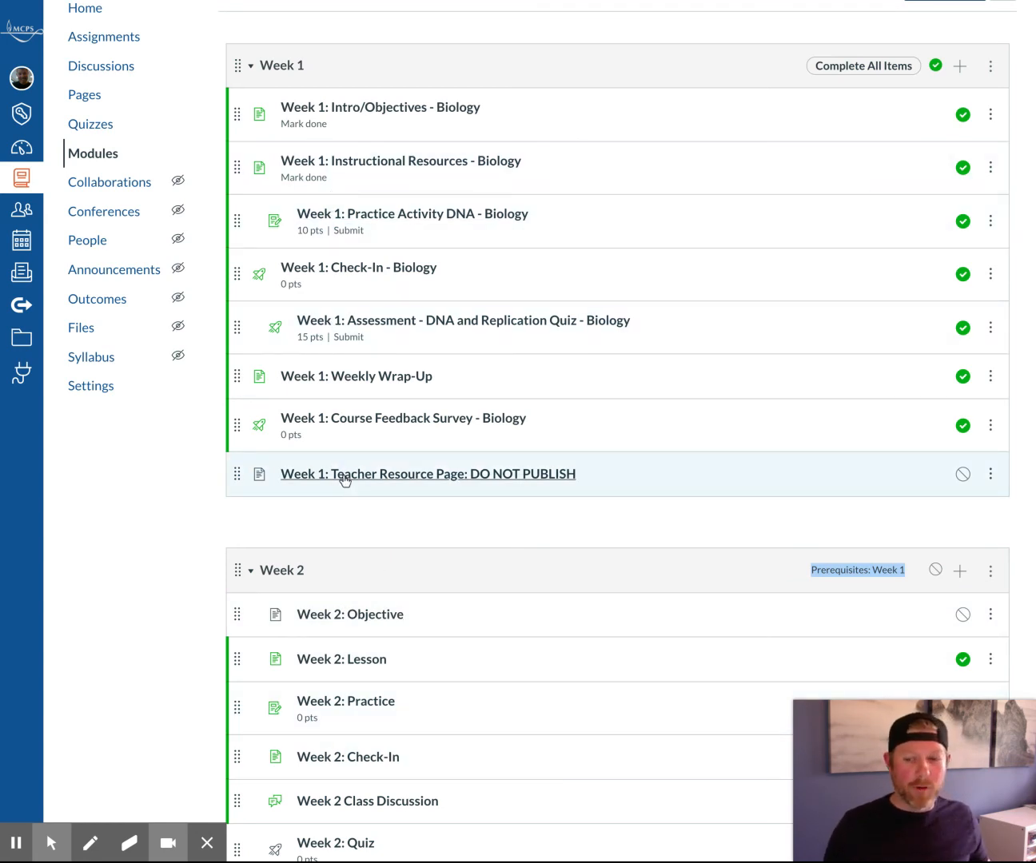
mouse_move(673, 557)
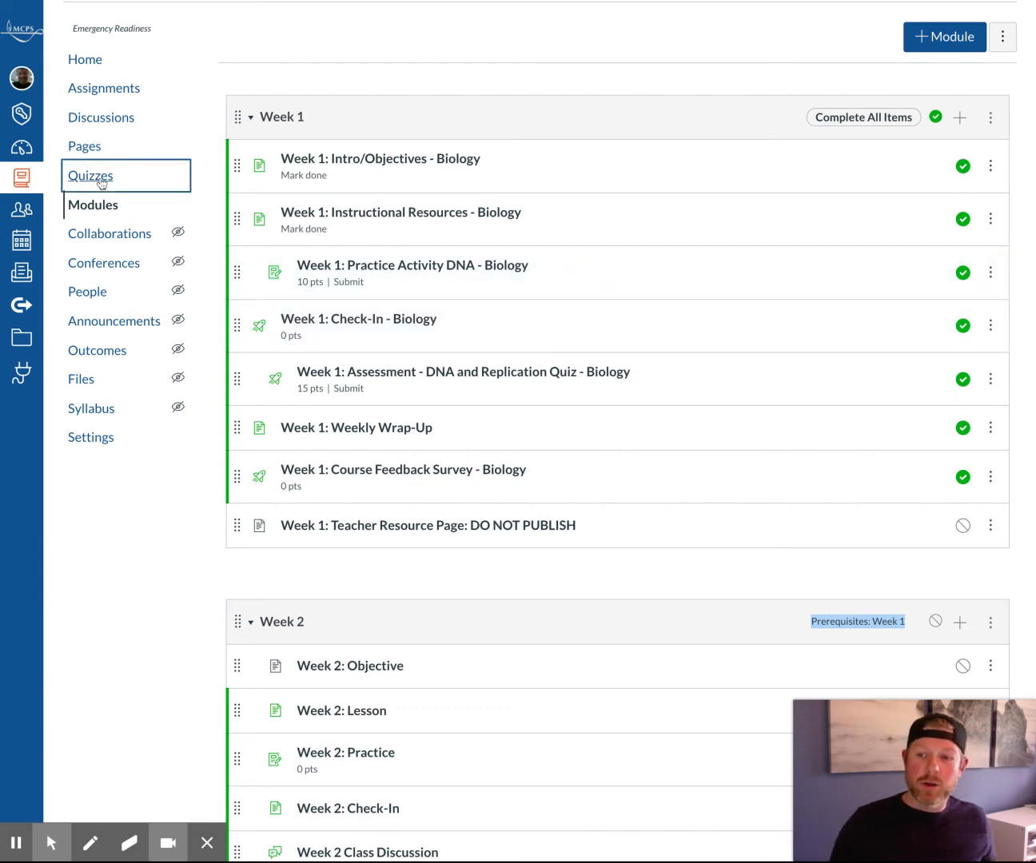
- Open the Week 1 DNA and Replication quiz from Quizzes for editing
left_click(89, 175)
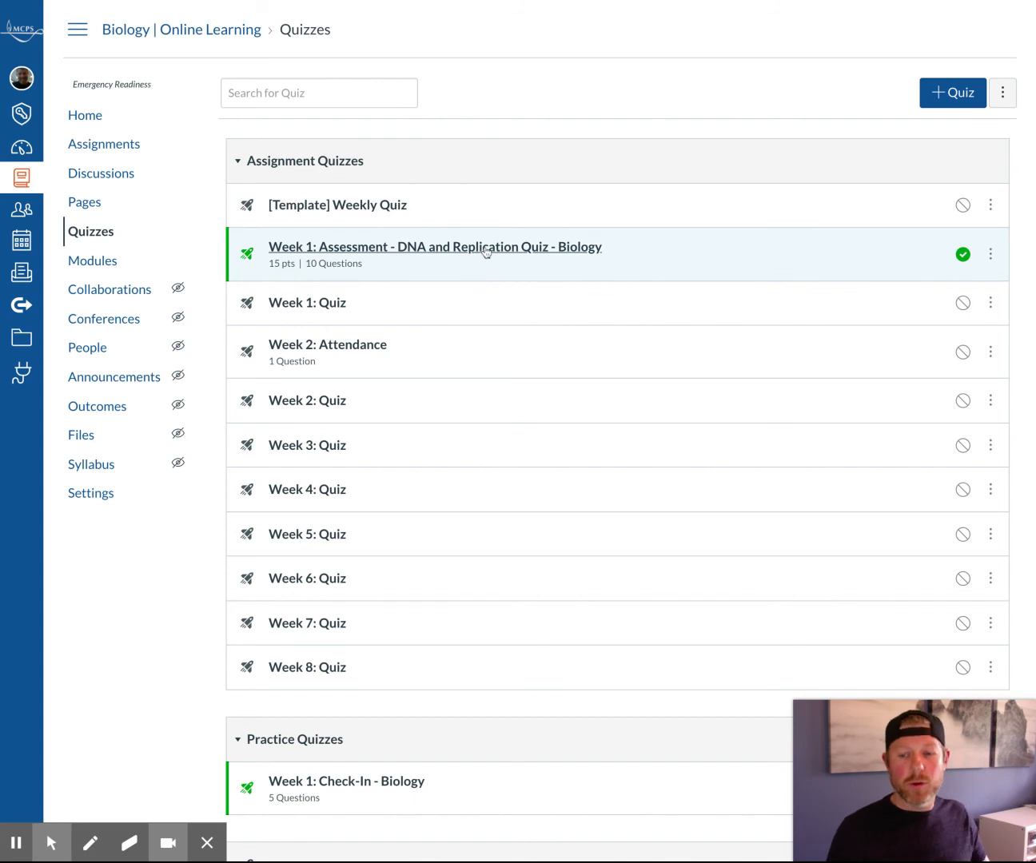
left_click(434, 246)
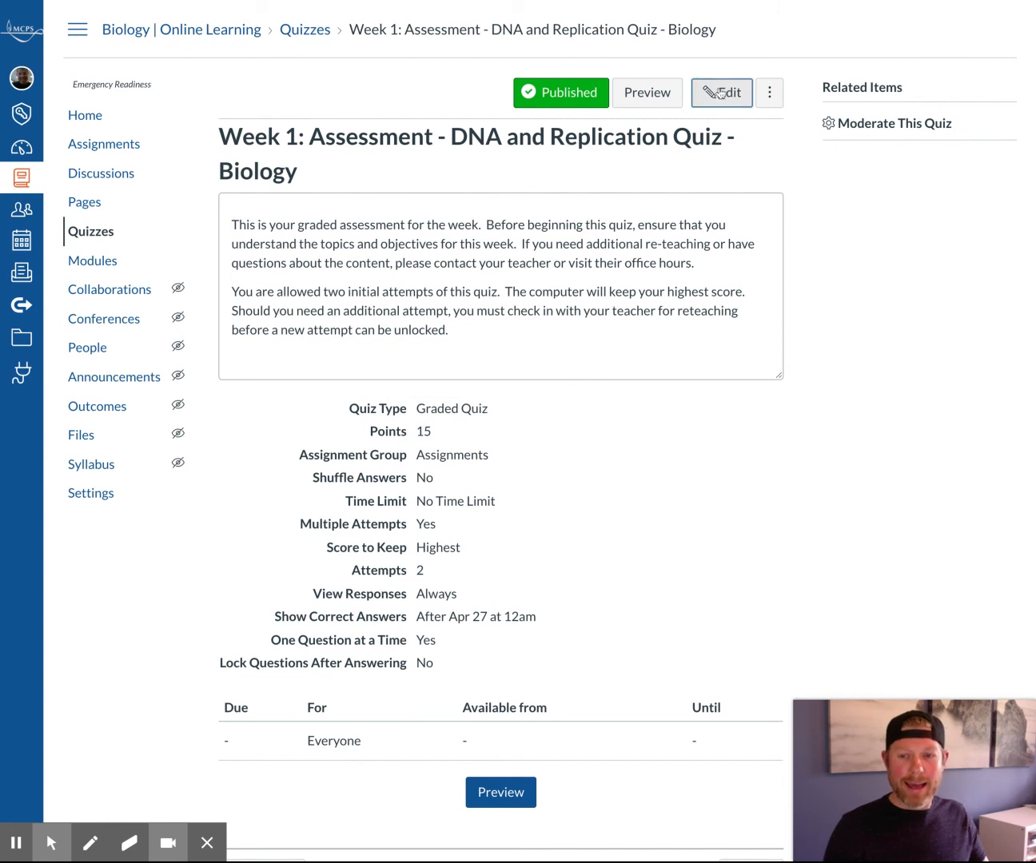
left_click(720, 91)
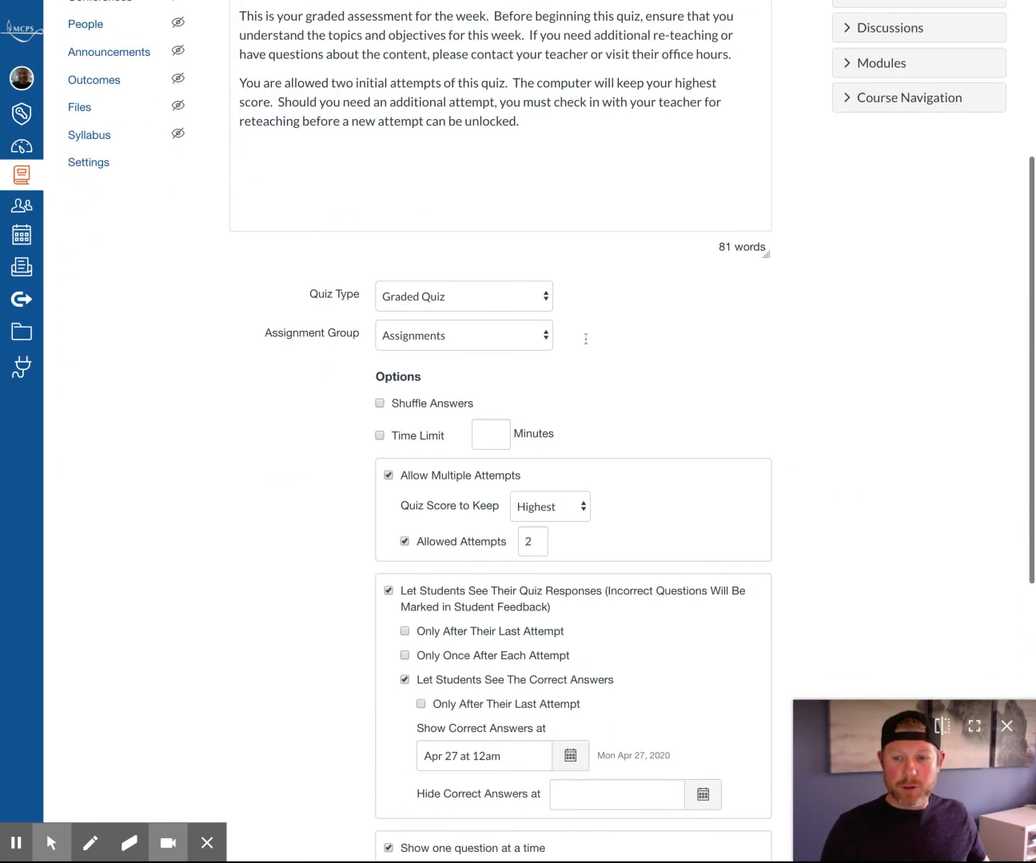
- Tick 'Require an access code' under Quiz Restrictions and select the still-blank code field
scroll("down", 3)
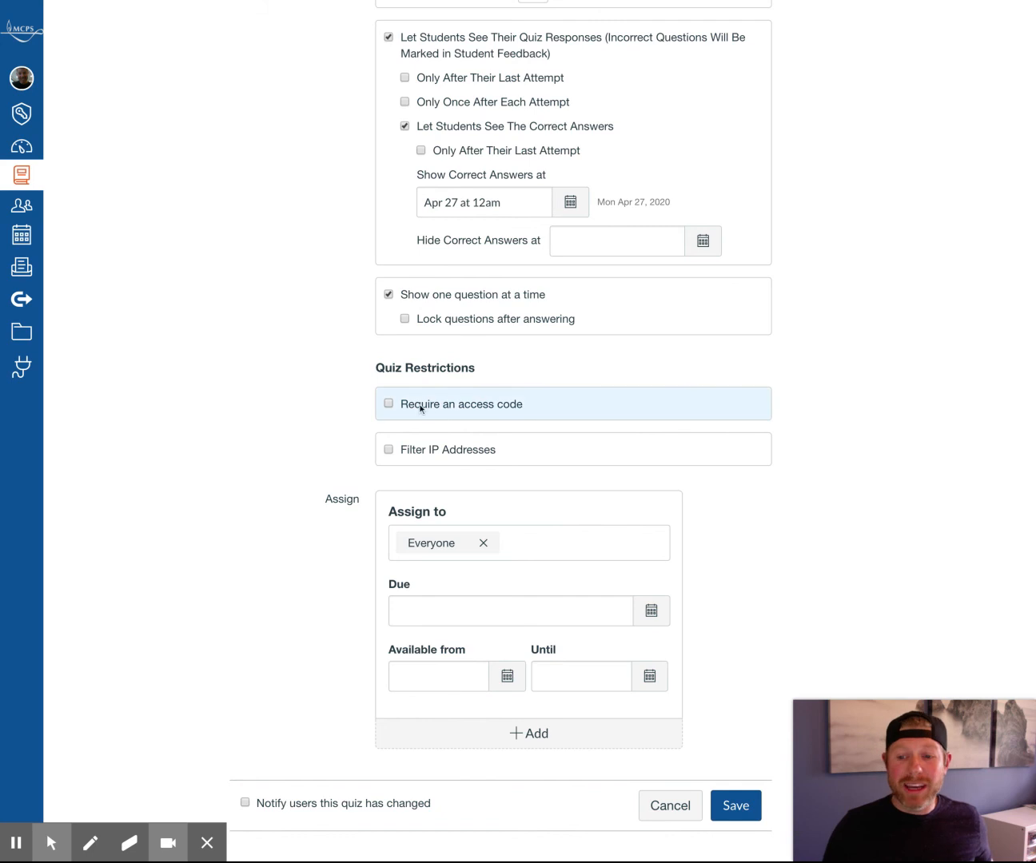
left_click(388, 404)
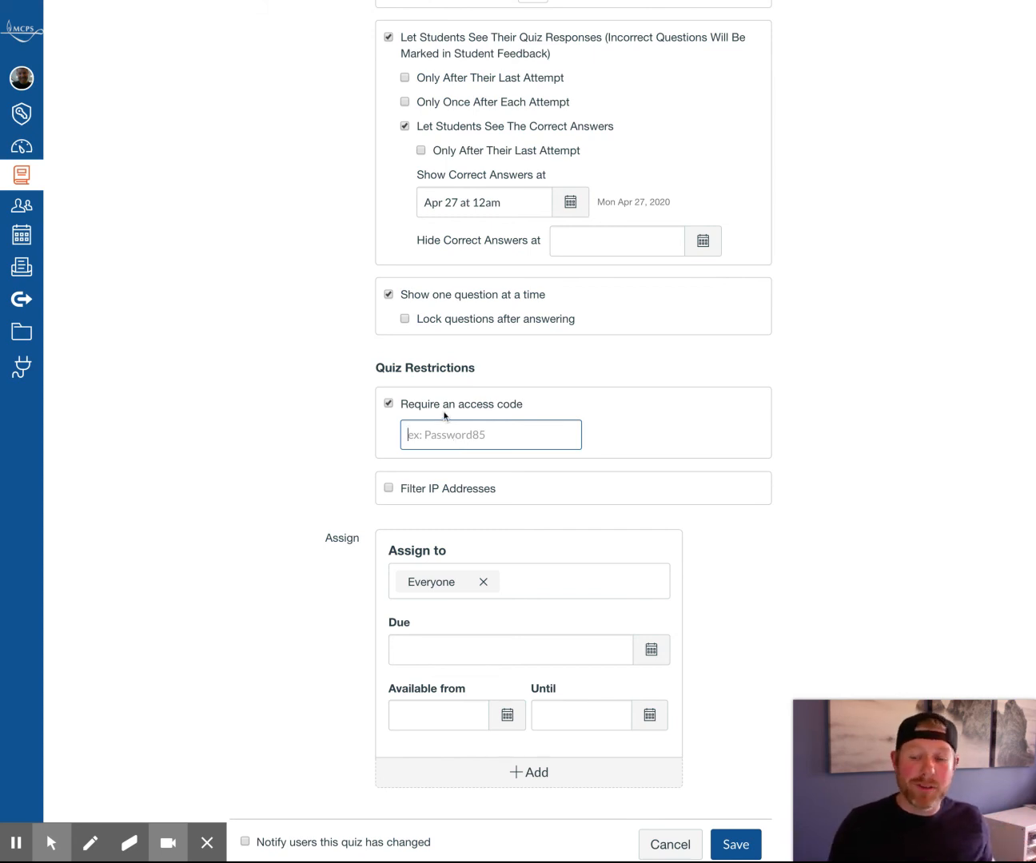
left_click(490, 434)
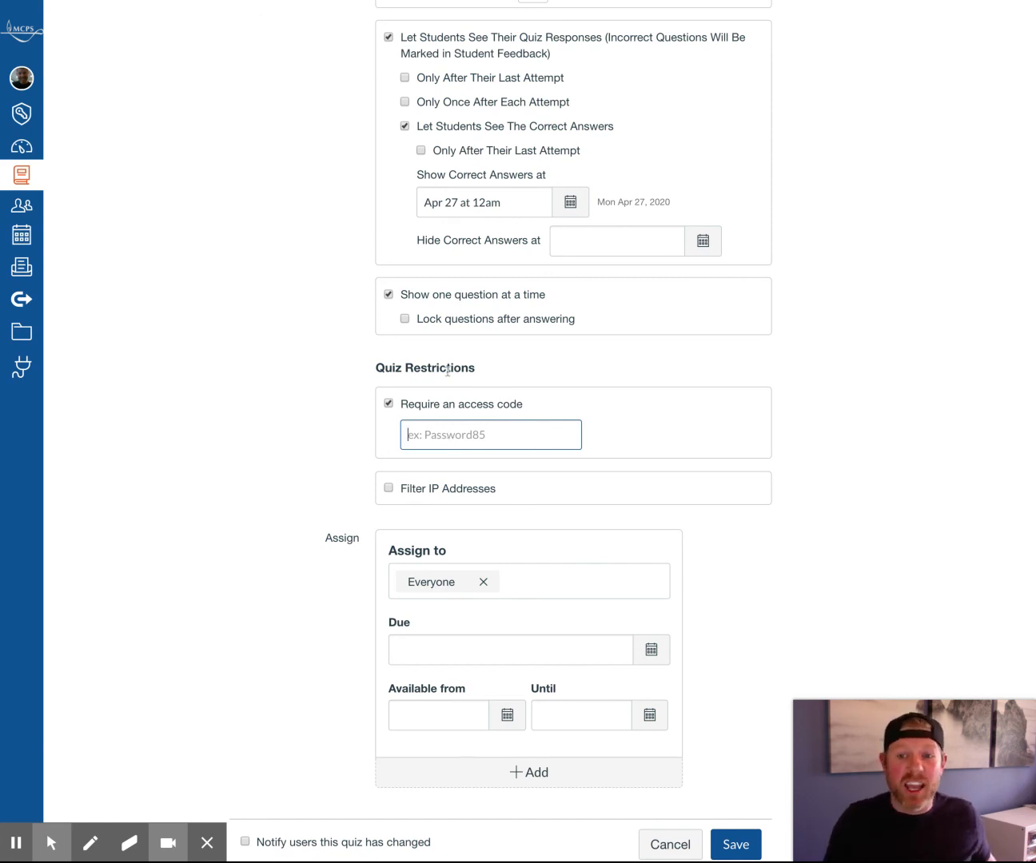
scroll("down", 3)
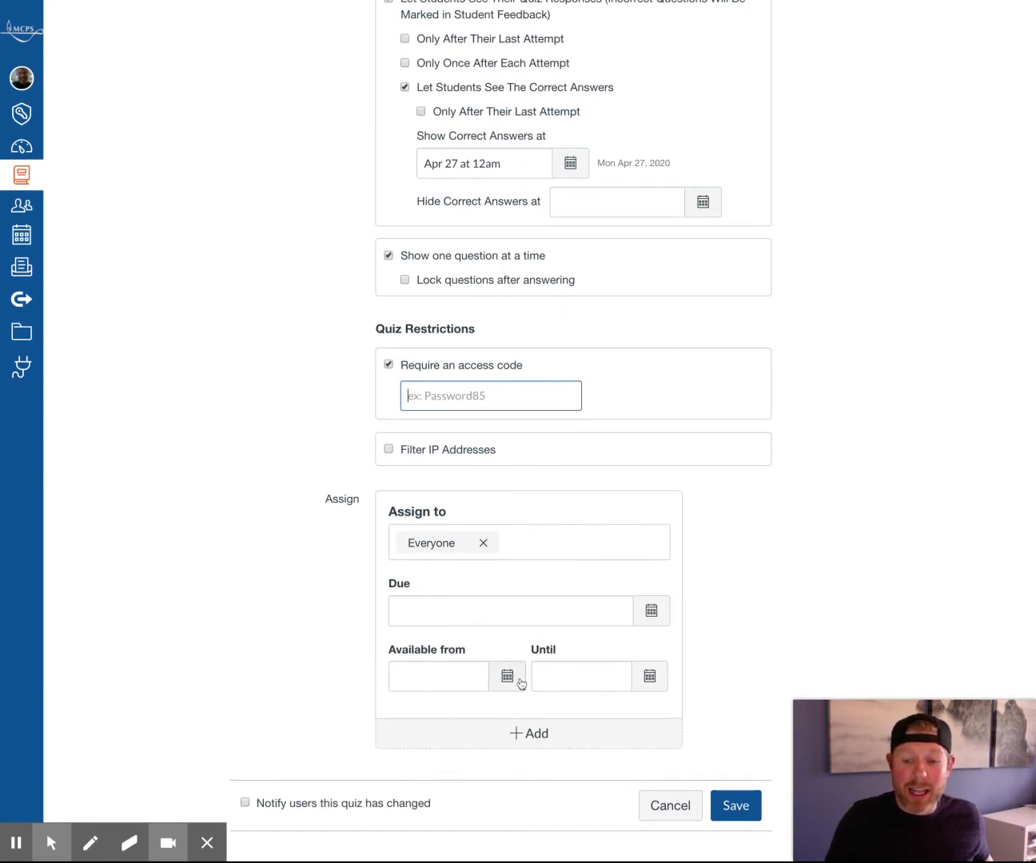
left_click(506, 676)
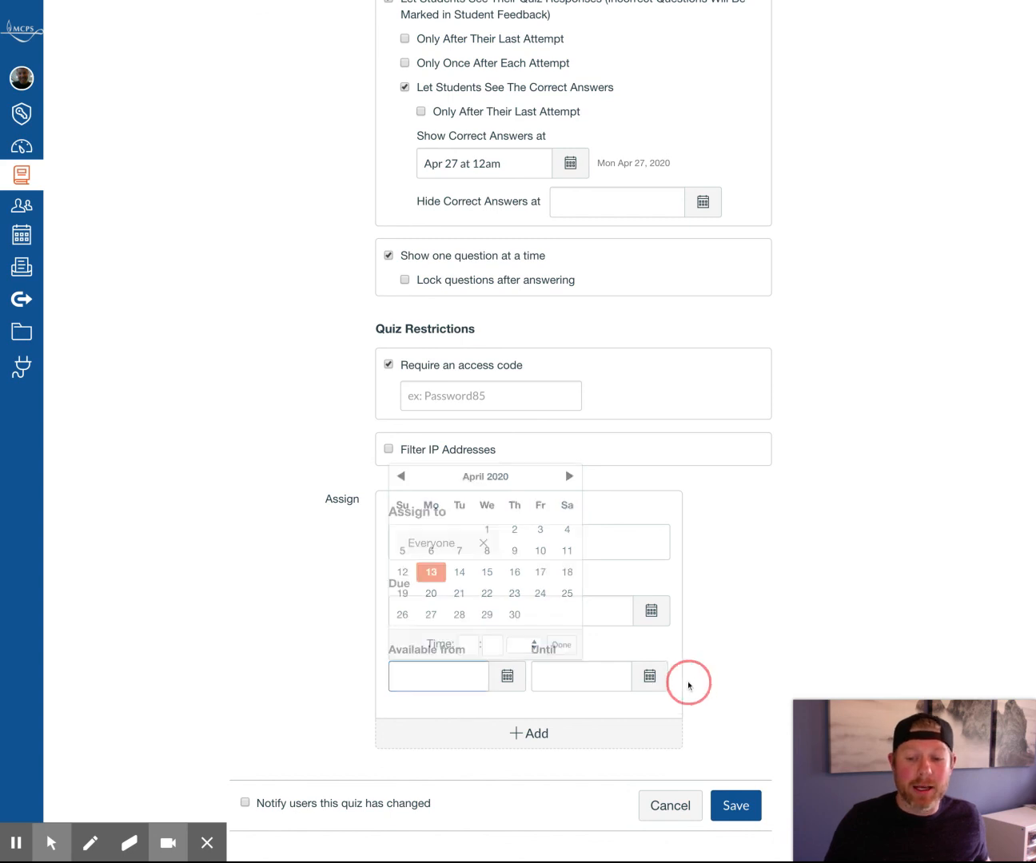
left_click(688, 682)
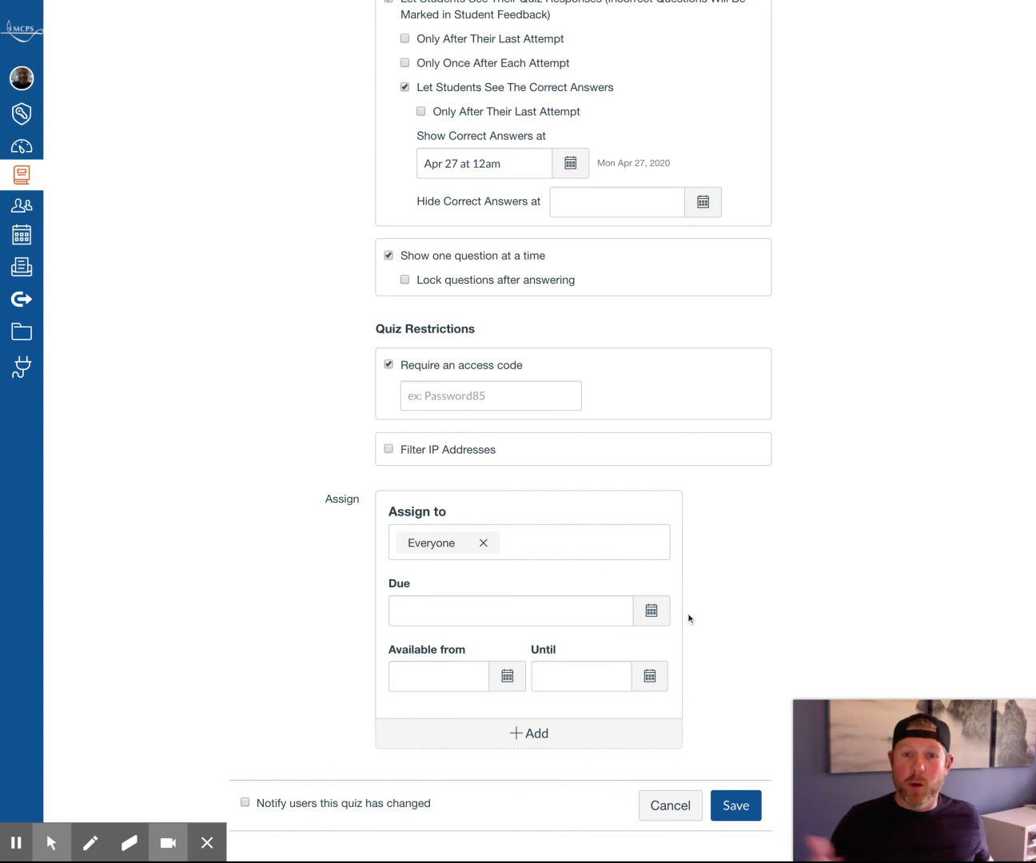
mouse_move(776, 384)
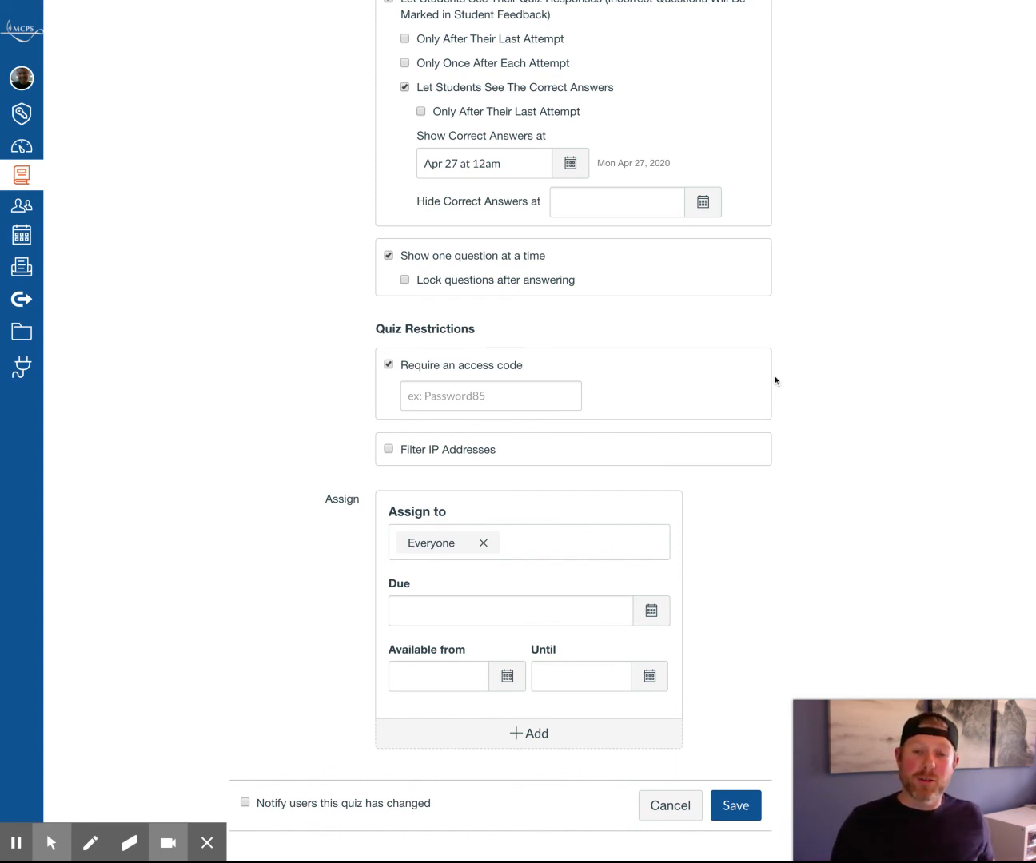
mouse_move(808, 128)
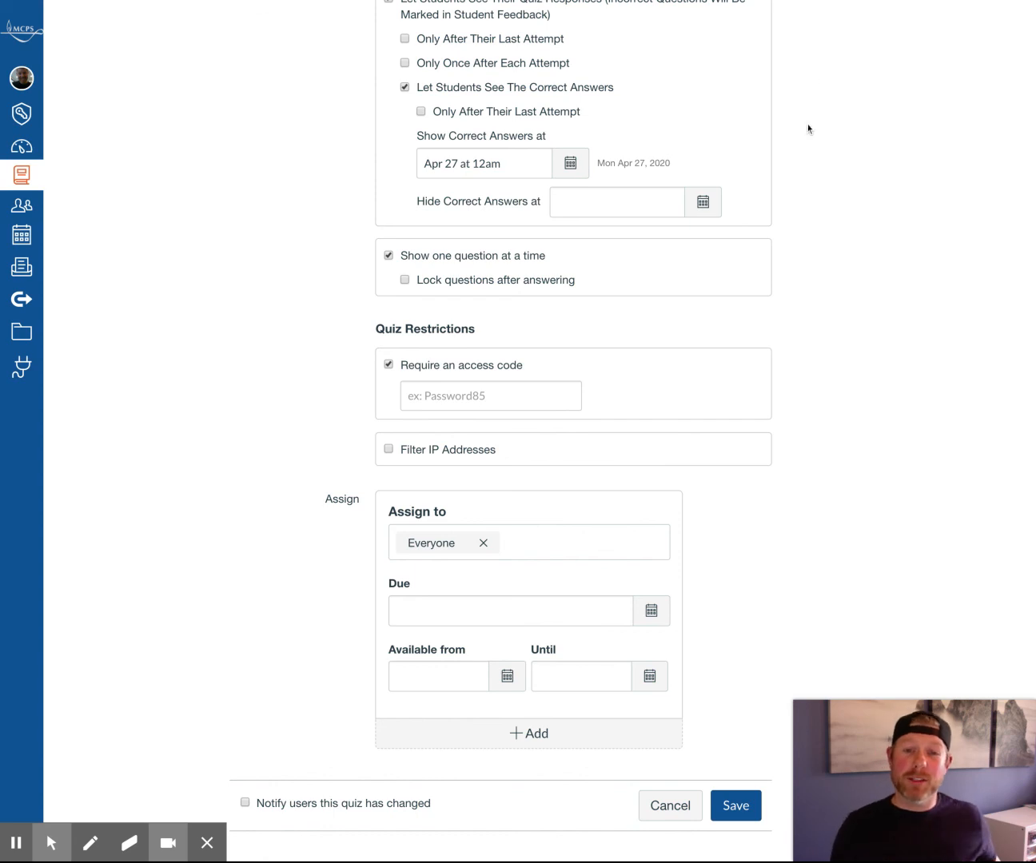